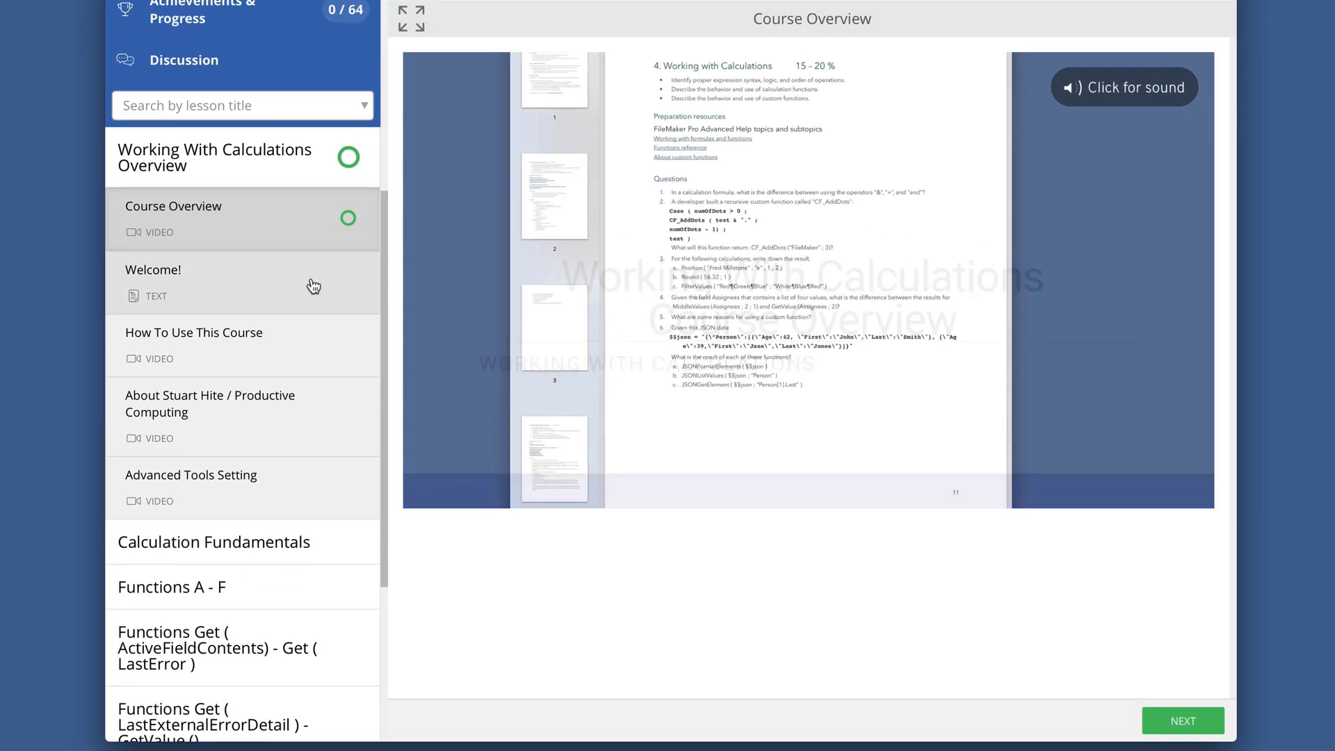
# Scroll through the course page to reach the Working with Calculations objectives
pyautogui.scroll(-3)
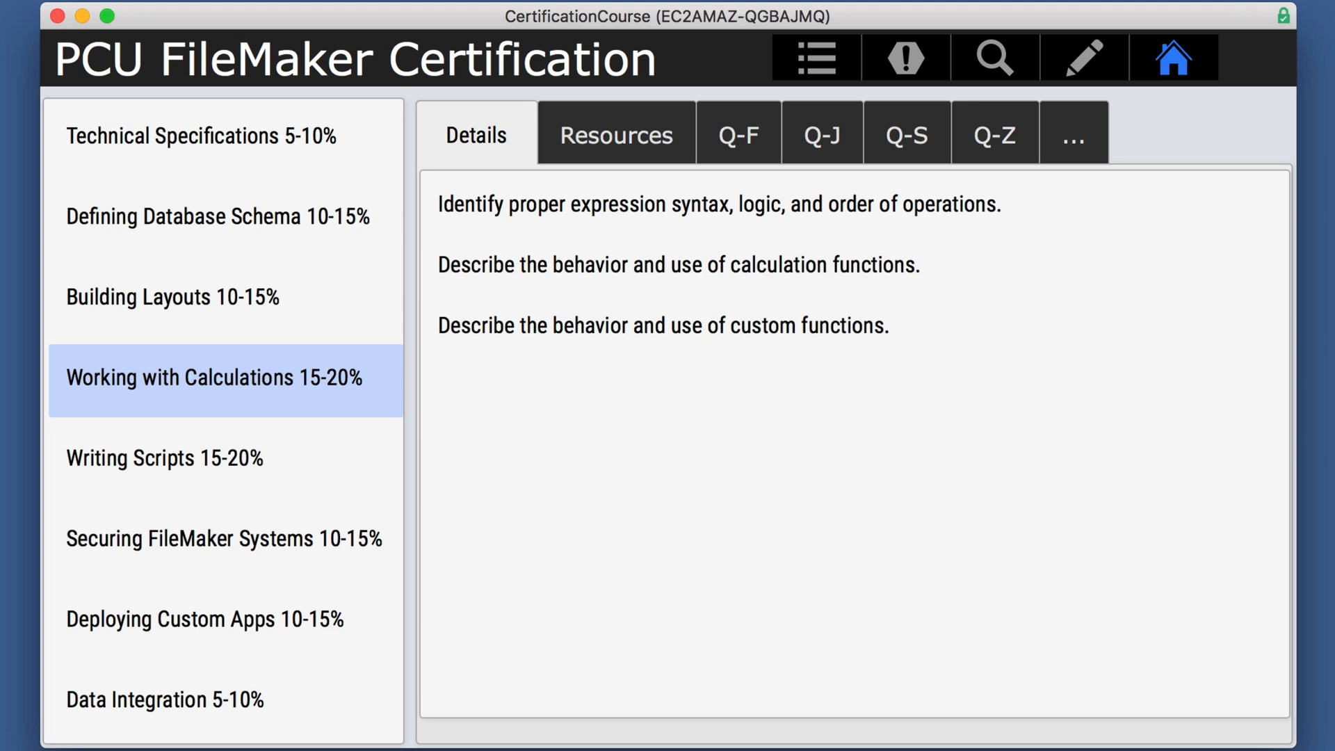
# Open the Evaluate layout and inspect Evaluate_l's formula, Evaluate ( TextField3 ; TextField2 ), without changes
pyautogui.click(812, 57)
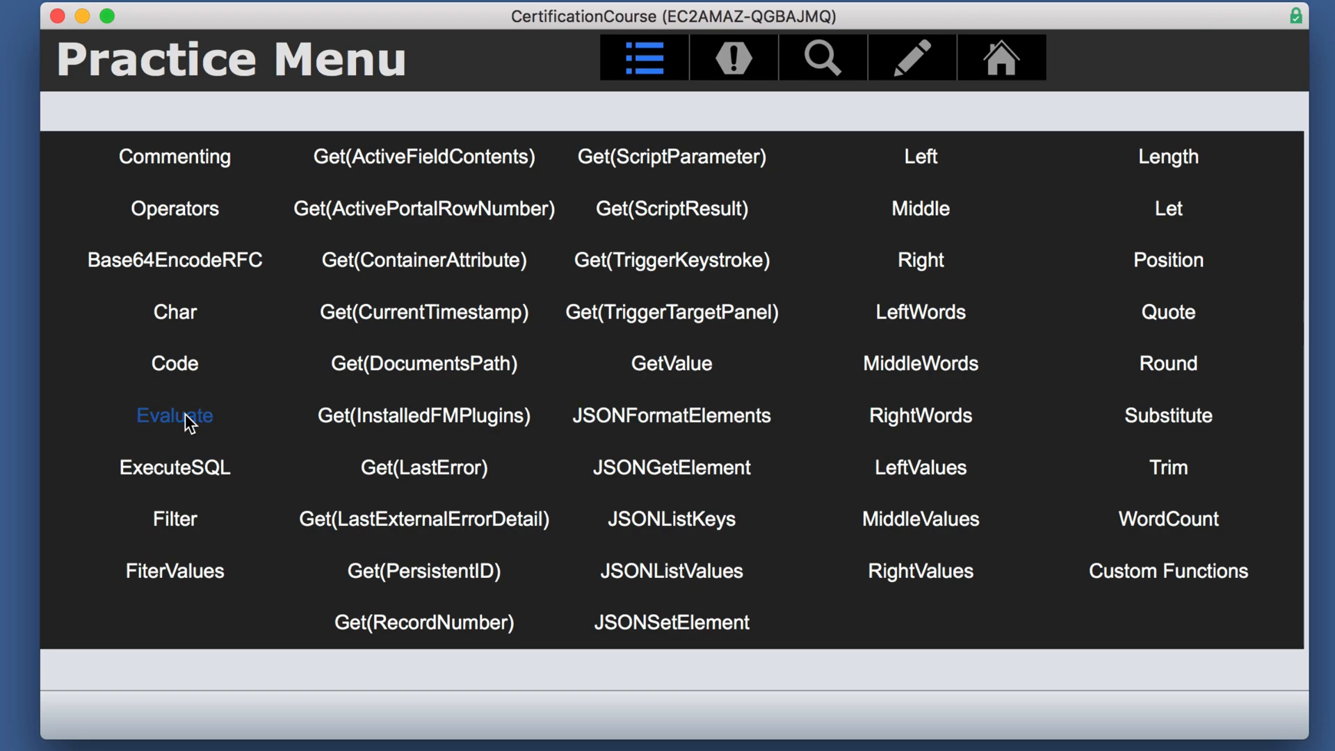
pyautogui.click(174, 416)
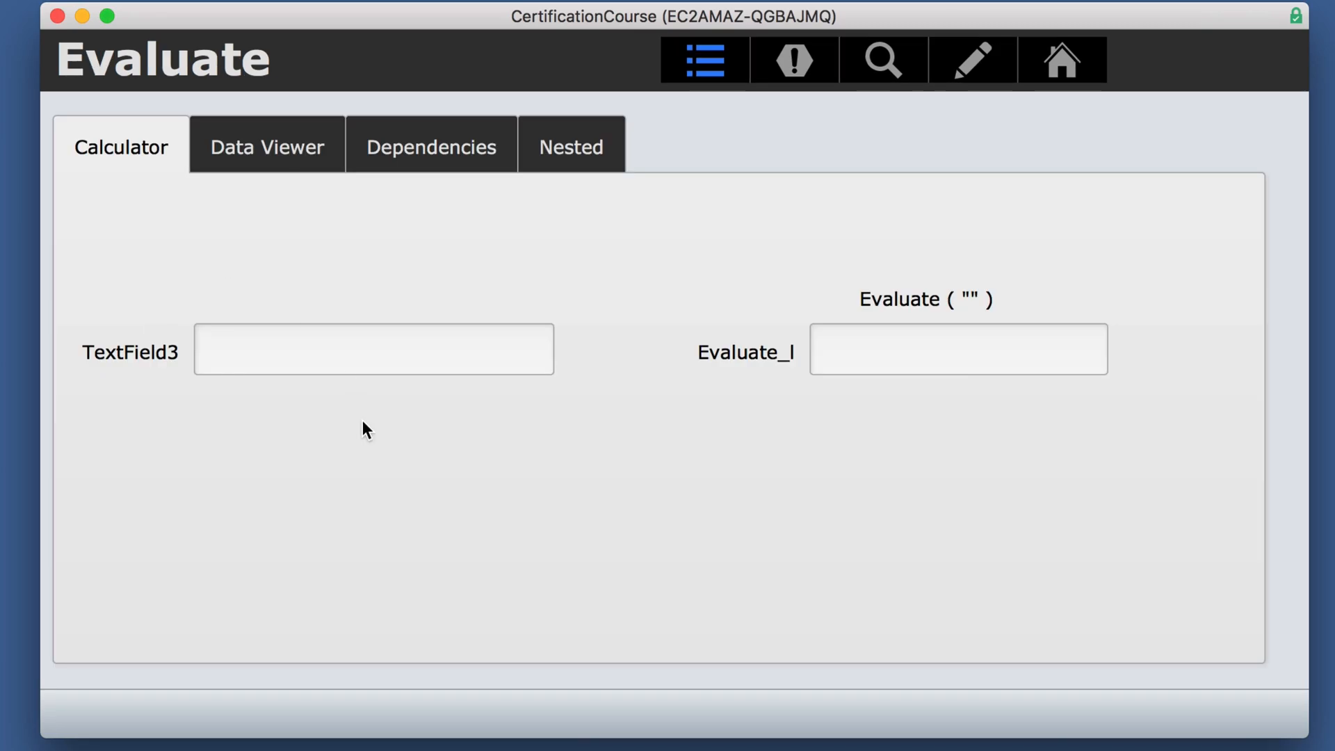
pyautogui.moveTo(309, 528)
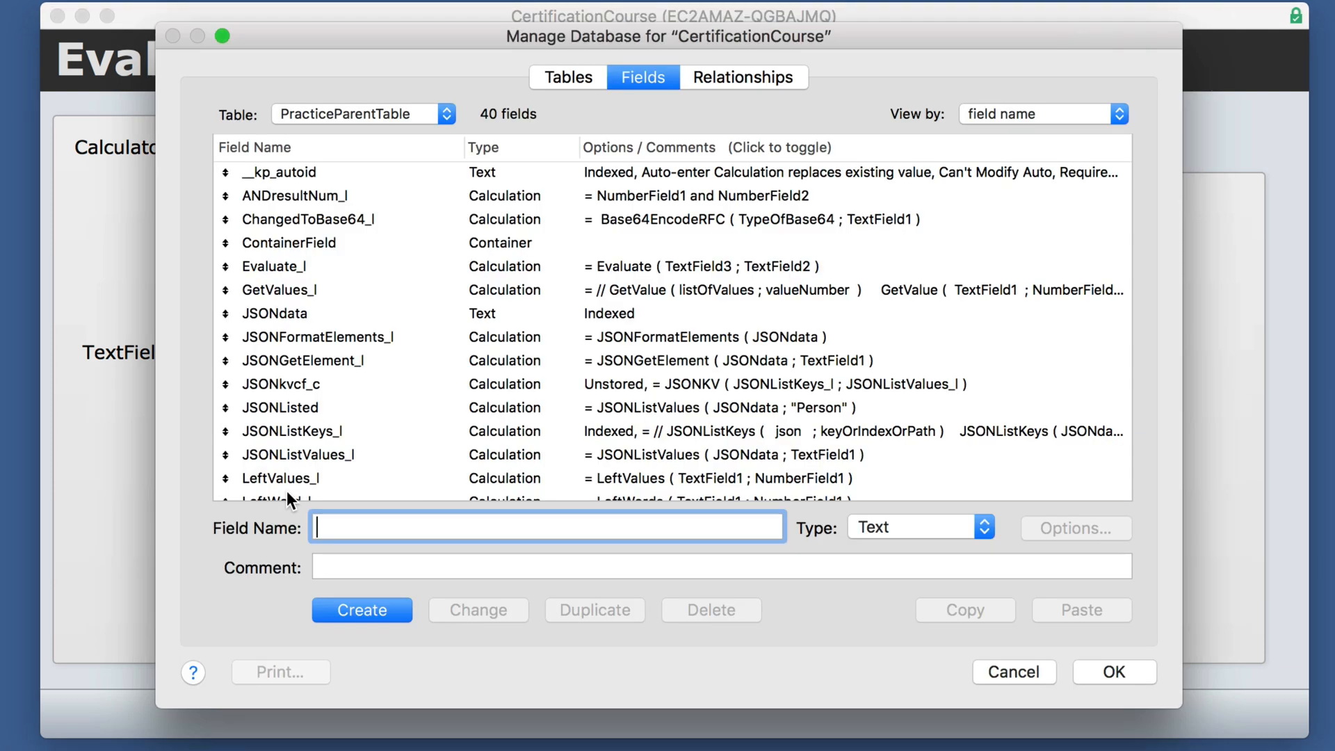
pyautogui.click(274, 266)
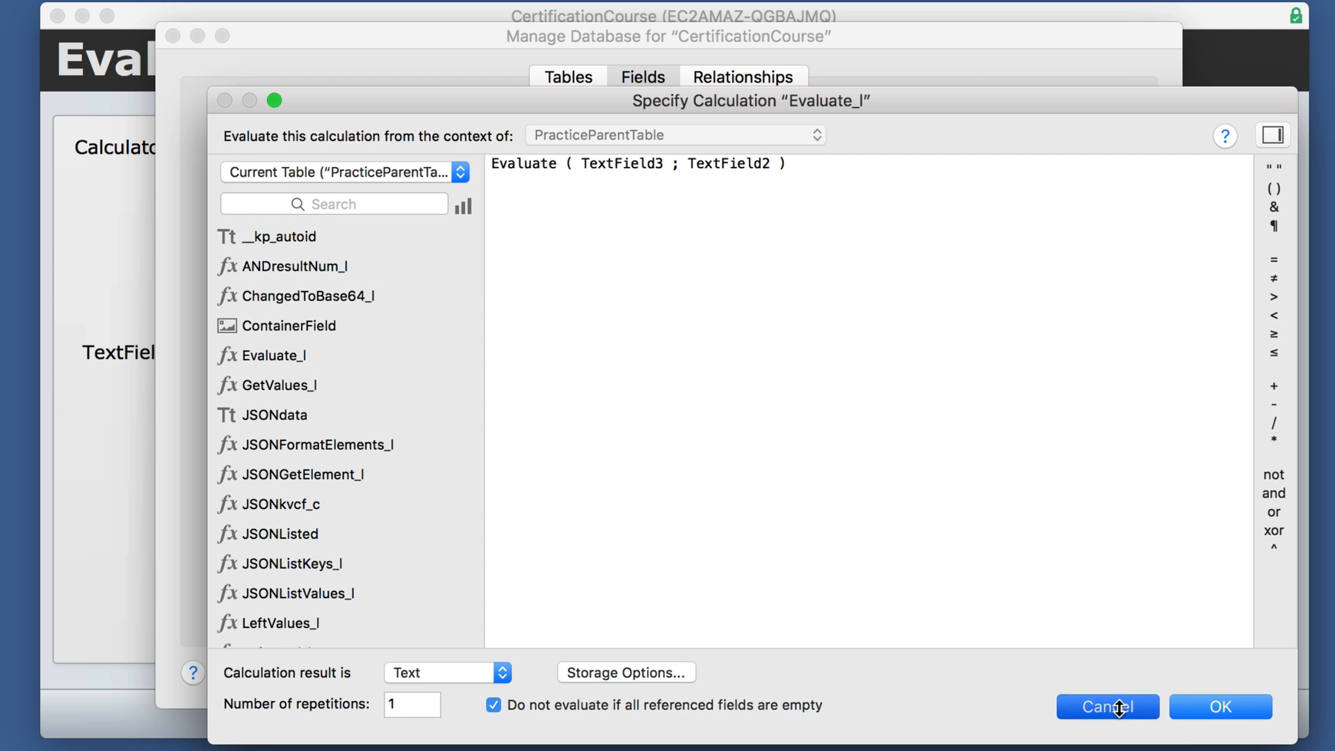
pyautogui.click(1107, 707)
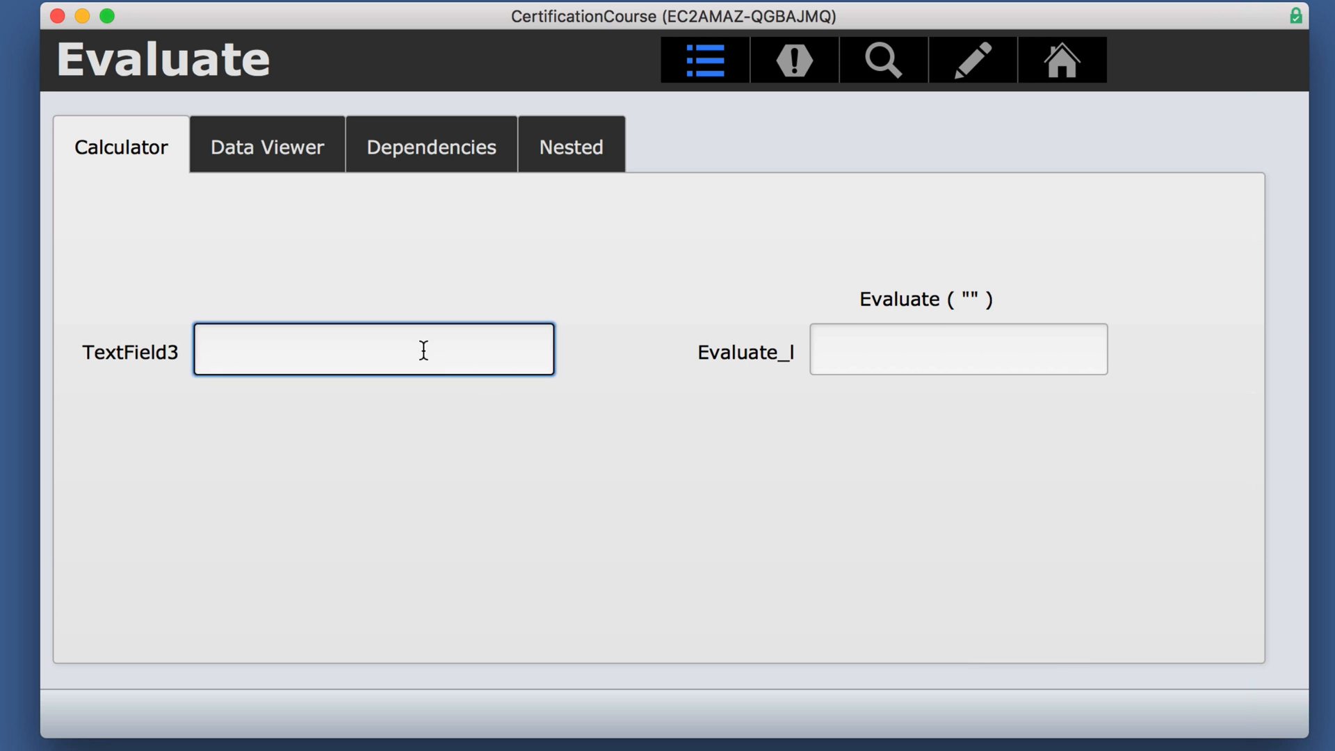
# Enter math expressions like 1+1 and 6*7^-1+7-4 into TextField3 to evaluate them
pyautogui.write('1+1')
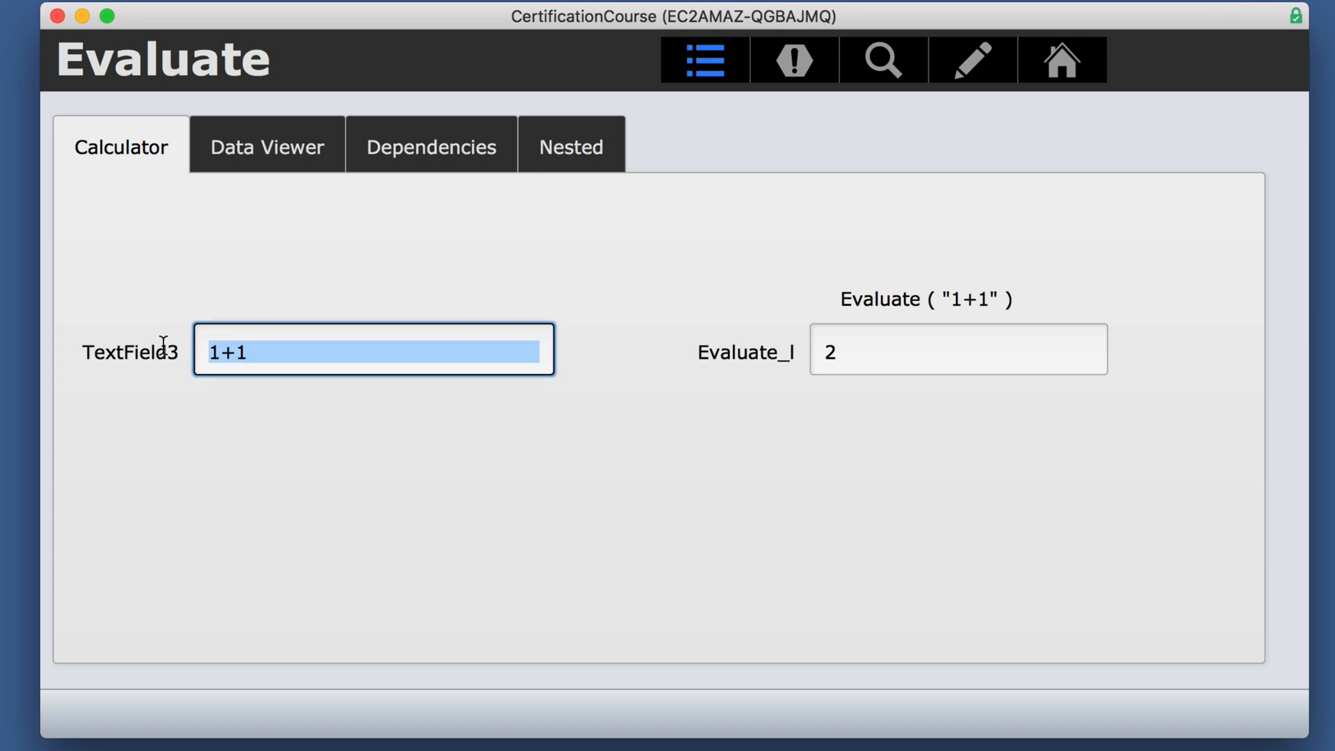
pyautogui.write('6')
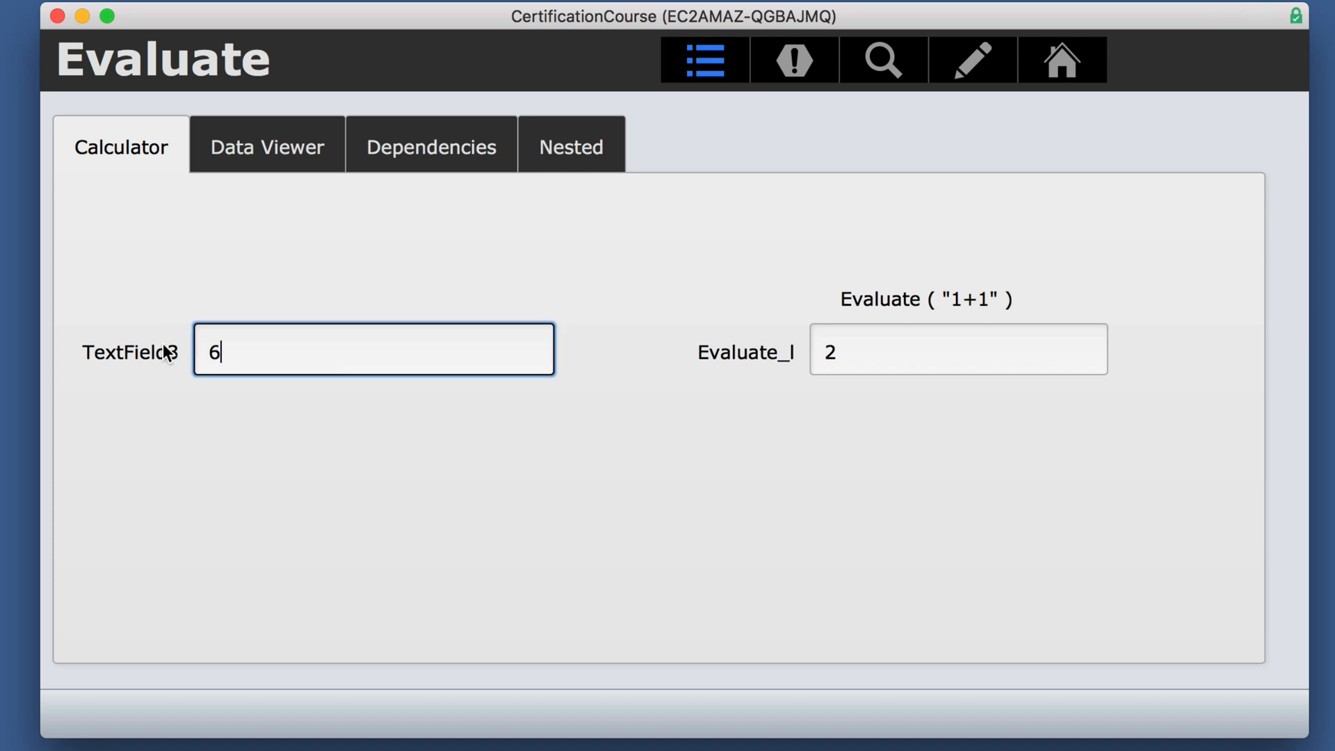
pyautogui.write('*7')
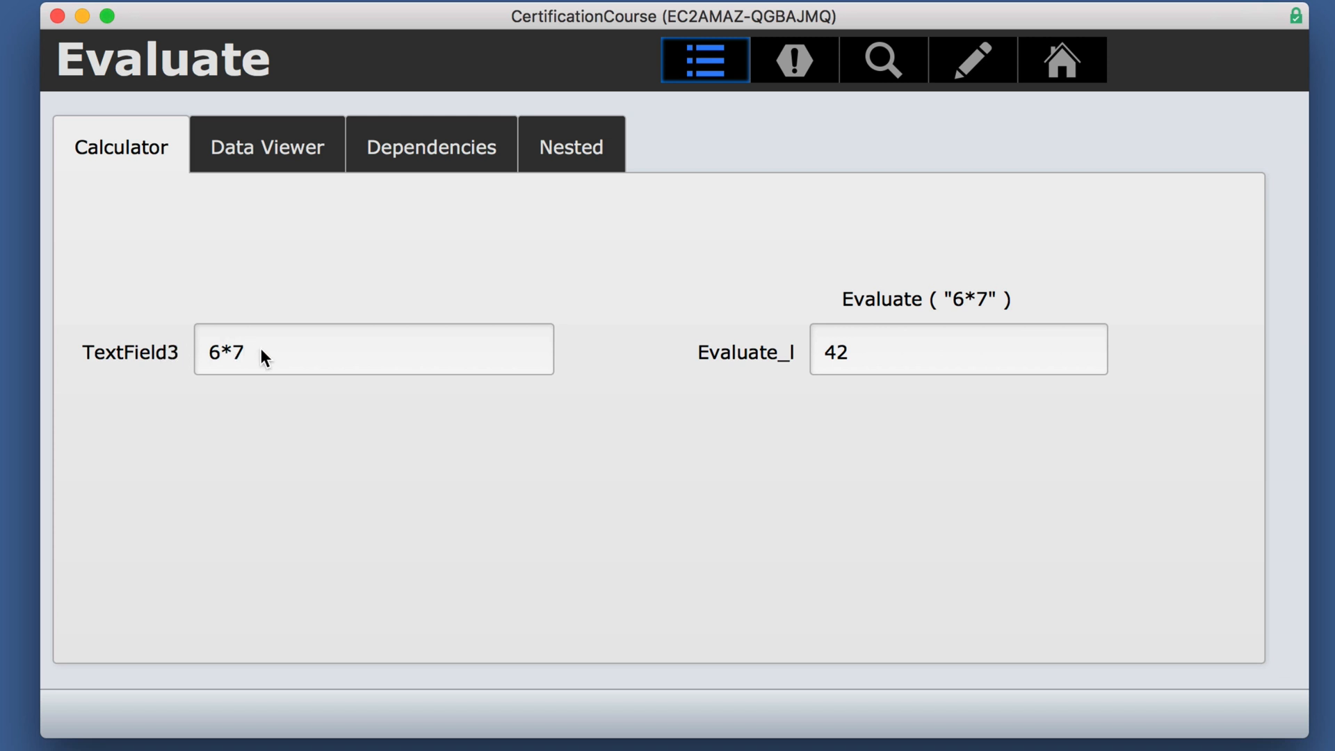
pyautogui.write('^1')
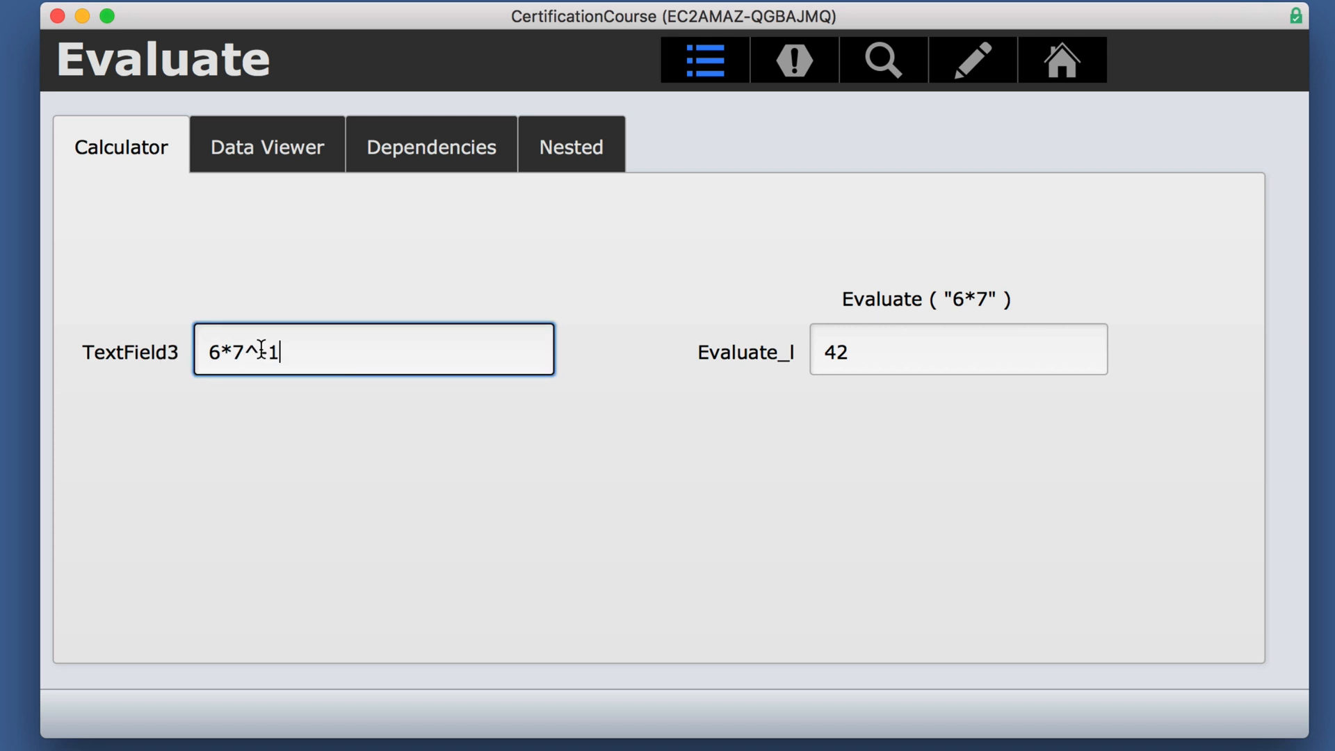
pyautogui.write('+7-4')
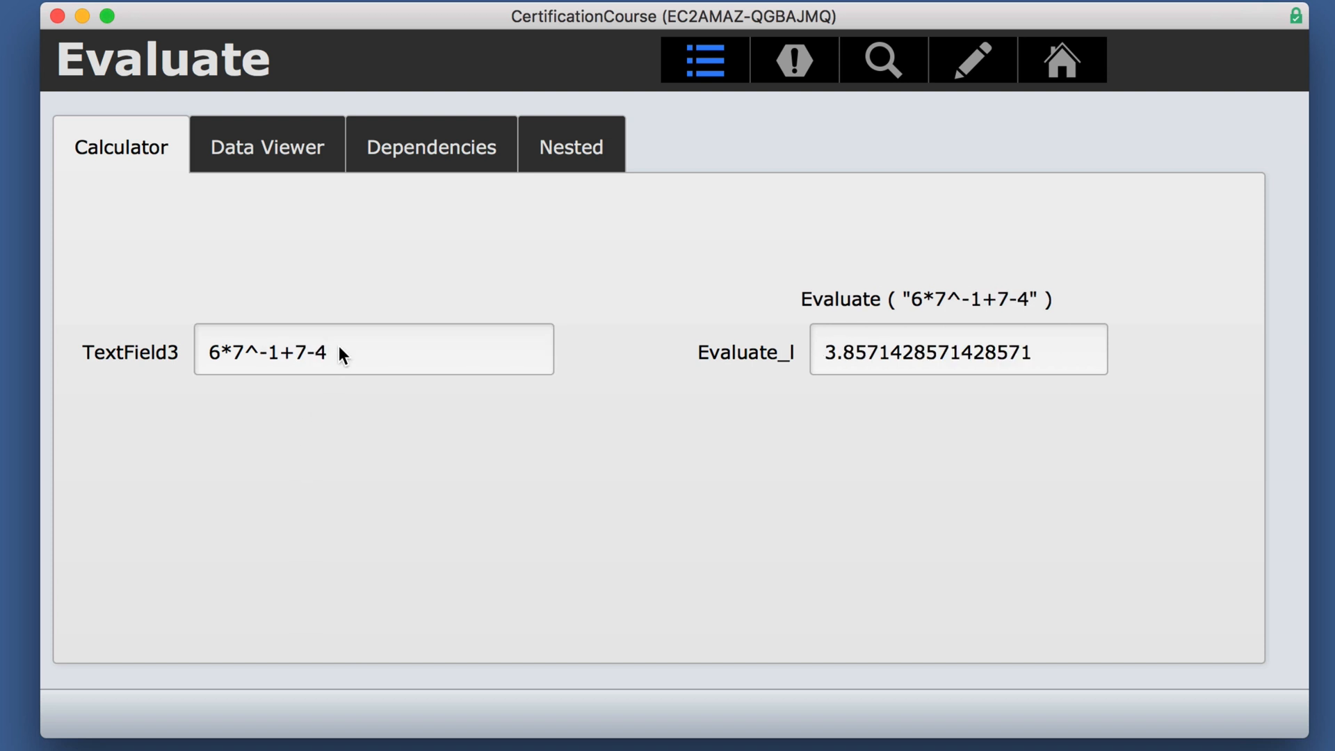
# Replace TextField3's expression with "stu" & 6*7, giving stu42
pyautogui.tripleClick(372, 350)
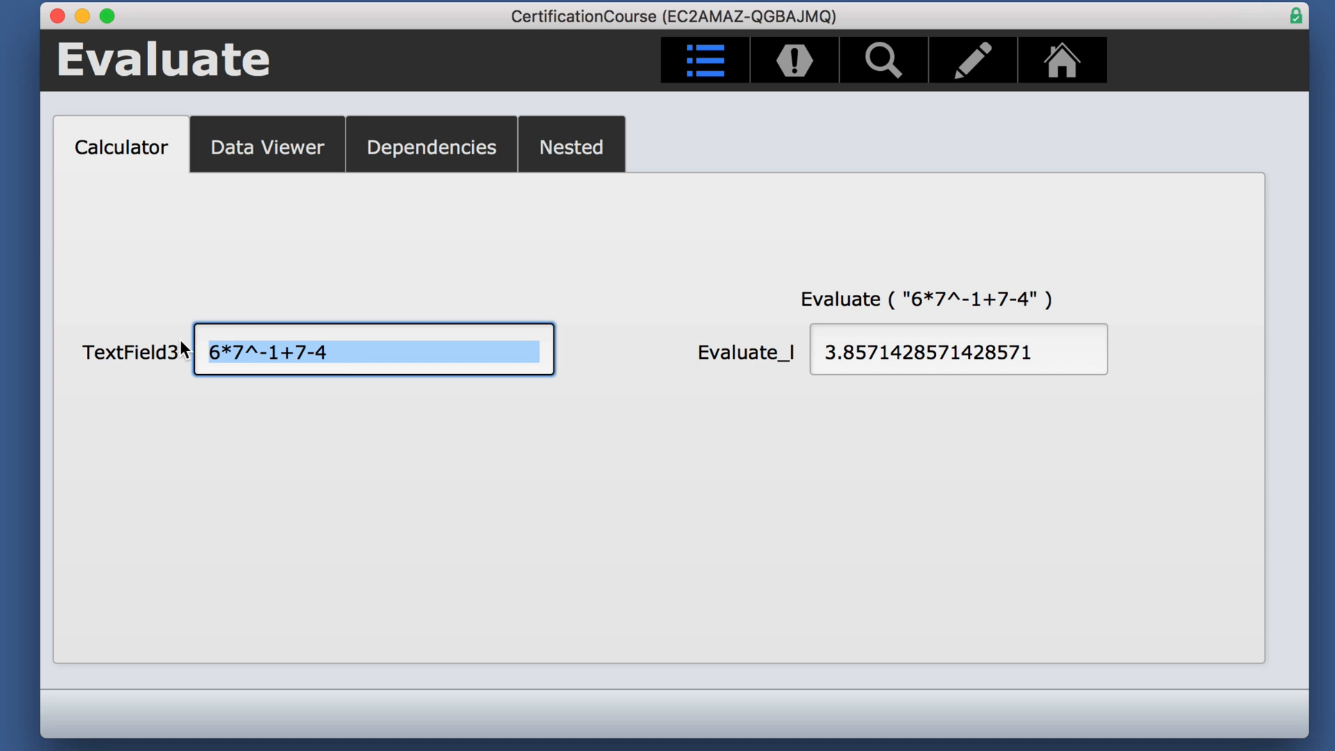
pyautogui.write('stu"')
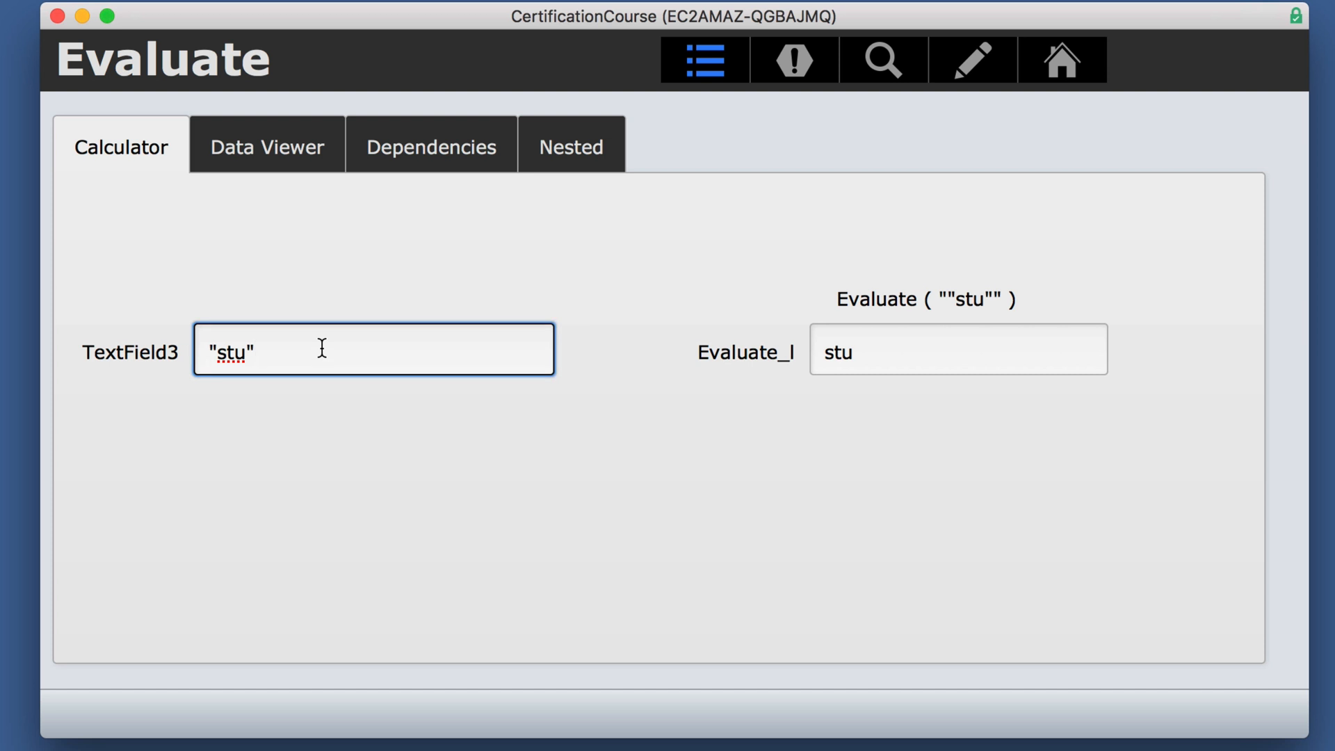
pyautogui.write('& 6')
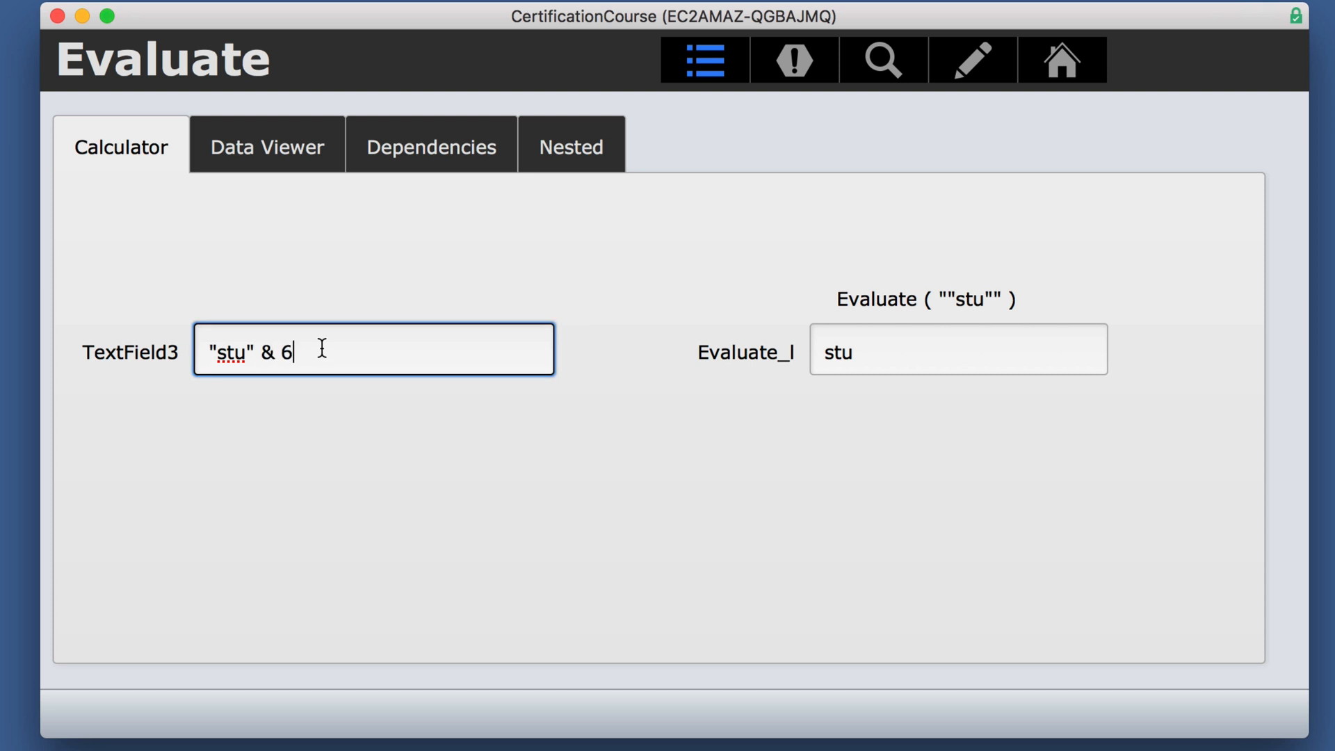
pyautogui.write('*7')
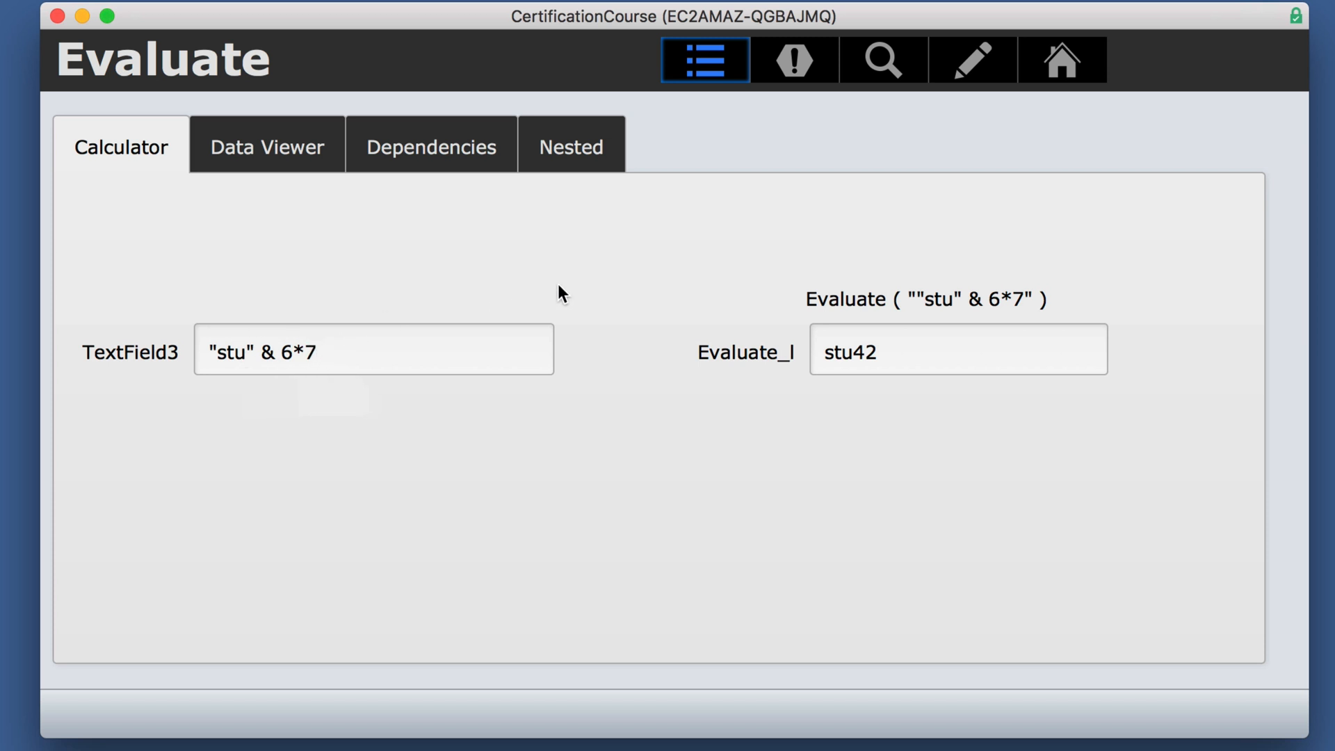
# On the Data Viewer tab, evaluate CurrentTimeStamp, CurrentDate, AccountPrivilegeSetName, CurrentExtendedPrivileges, then SystemPlatform
pyautogui.click(266, 145)
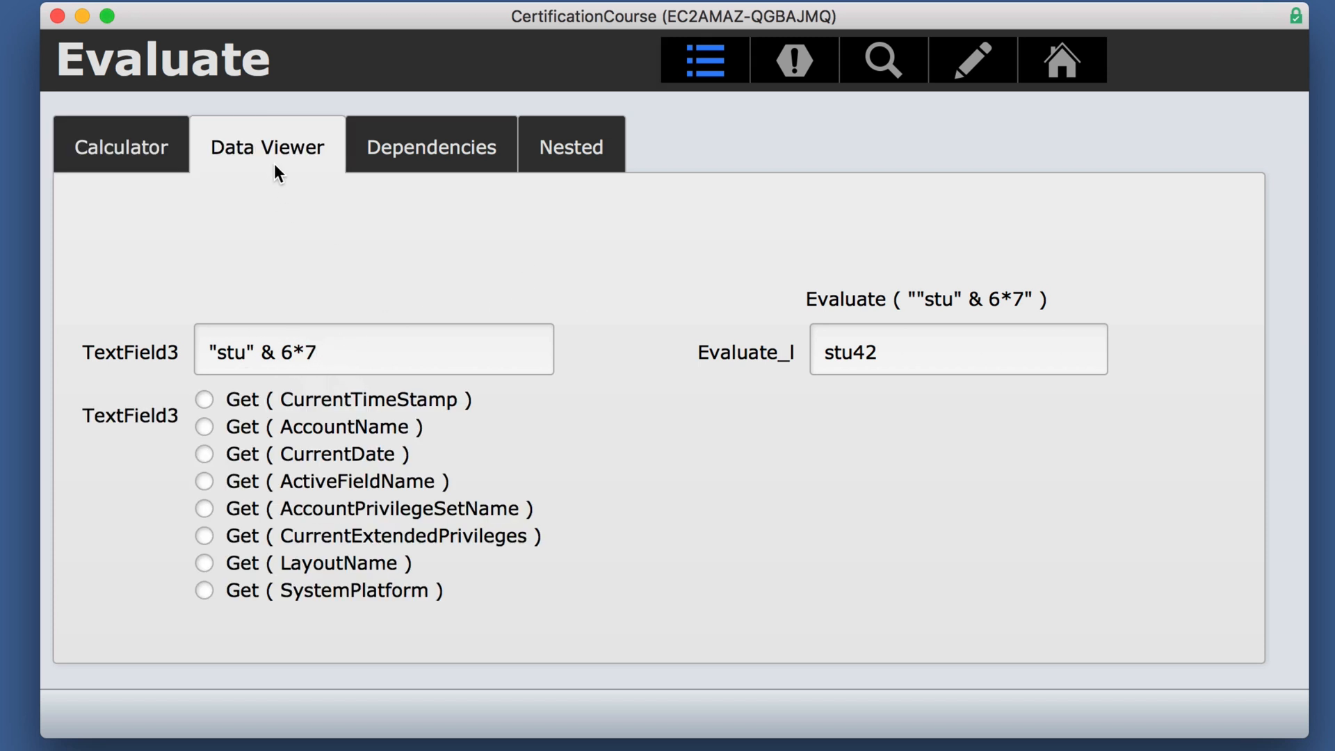
pyautogui.moveTo(288, 424)
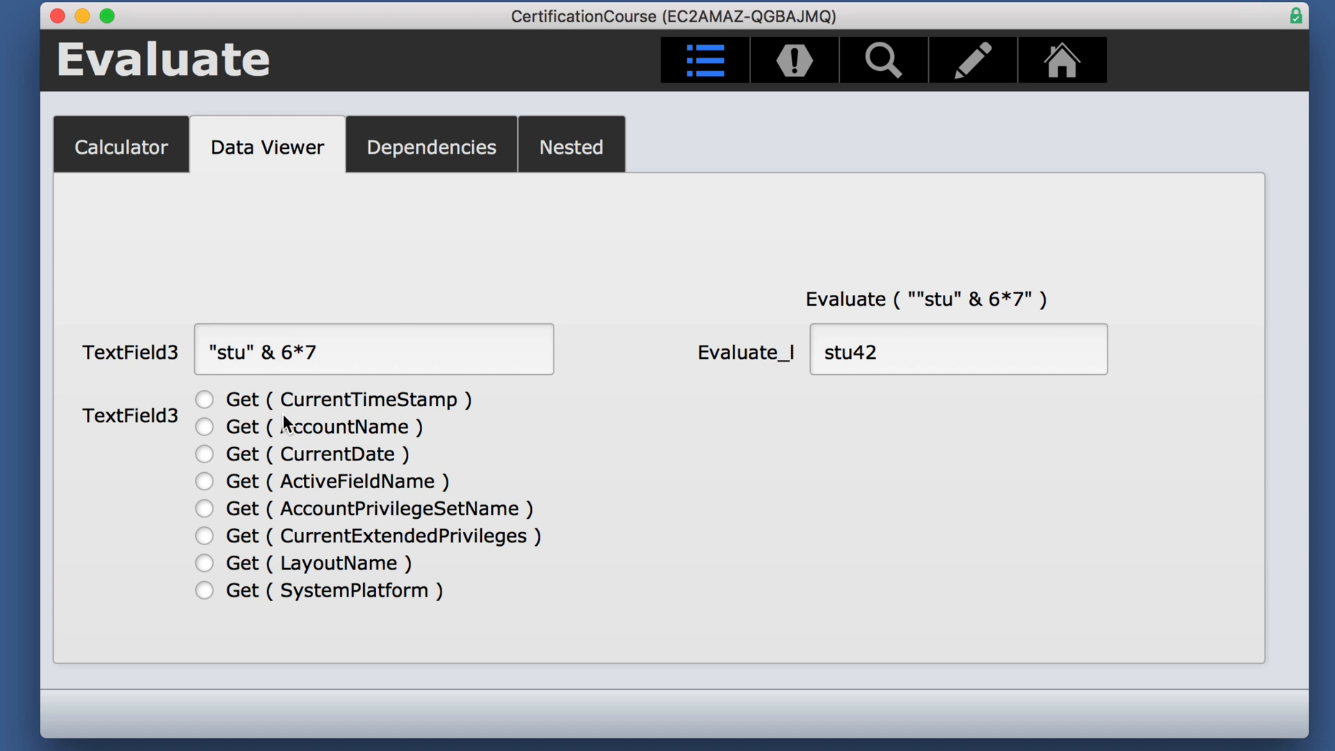
pyautogui.click(204, 399)
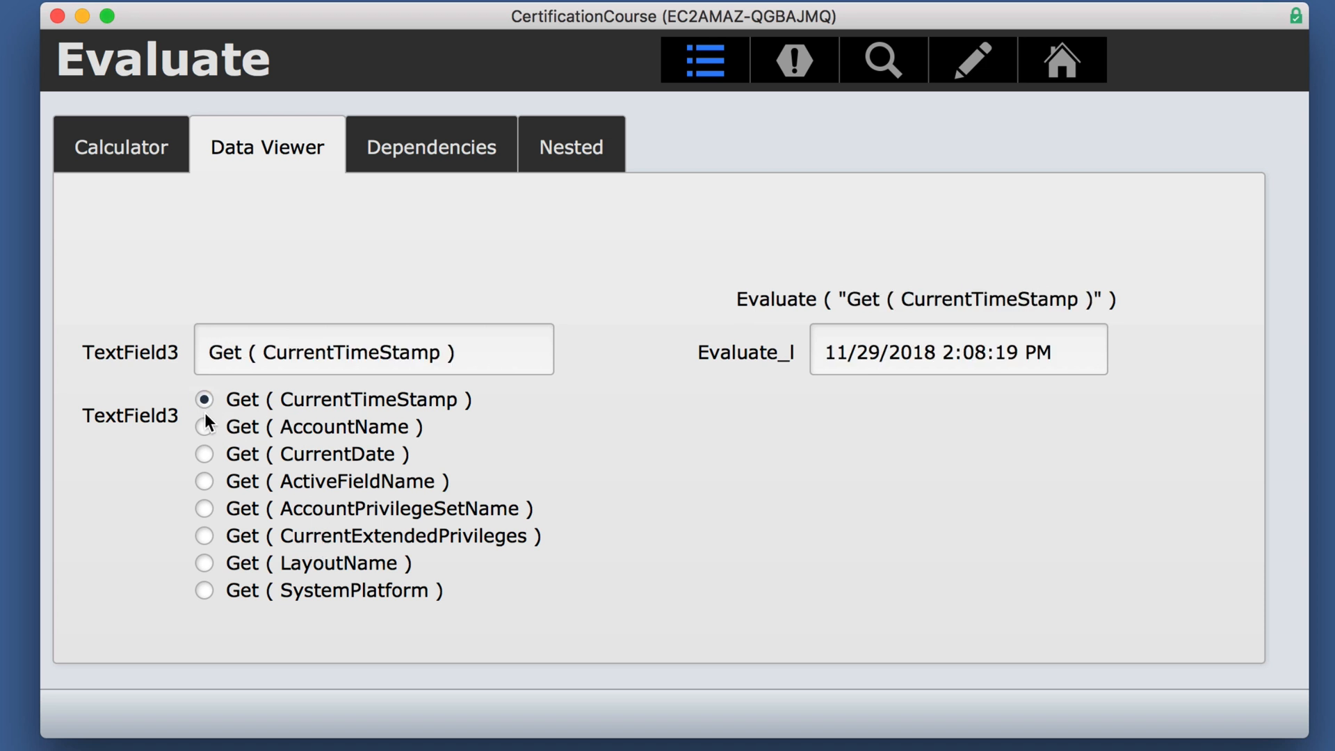
pyautogui.moveTo(284, 443)
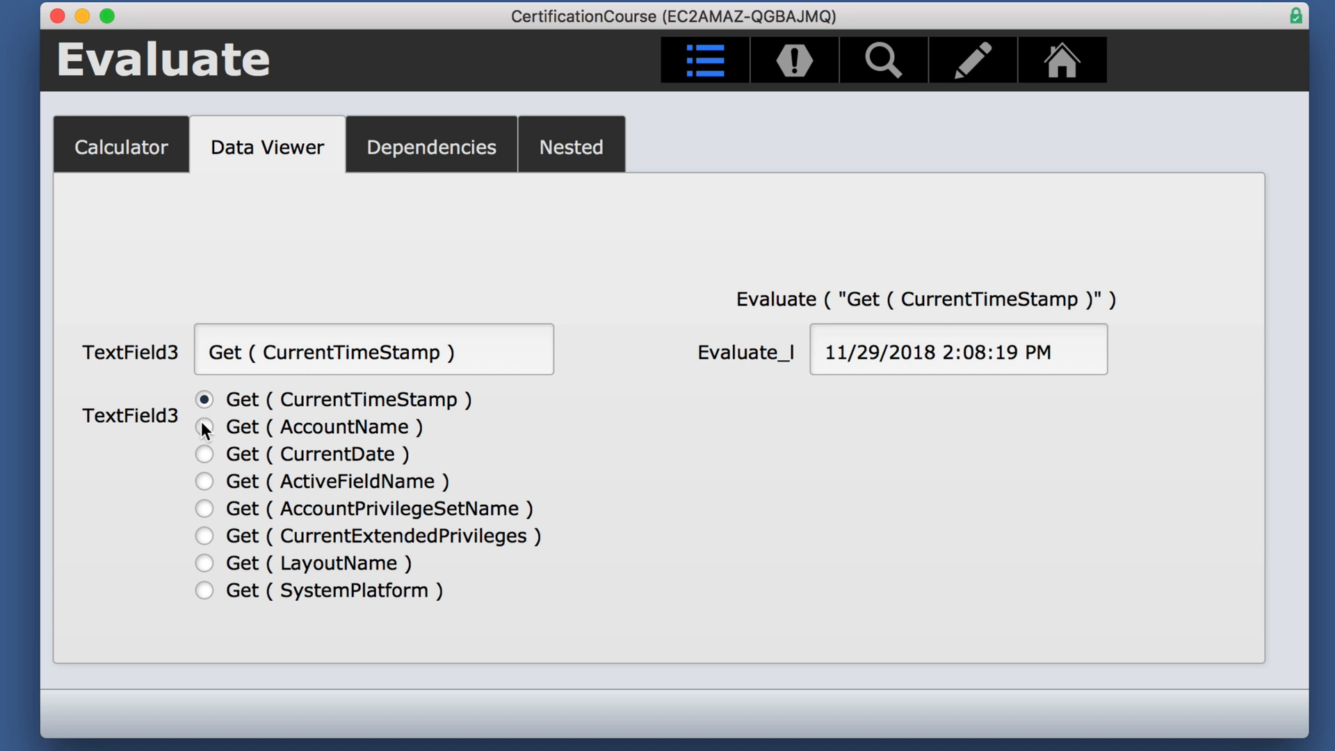
pyautogui.click(205, 454)
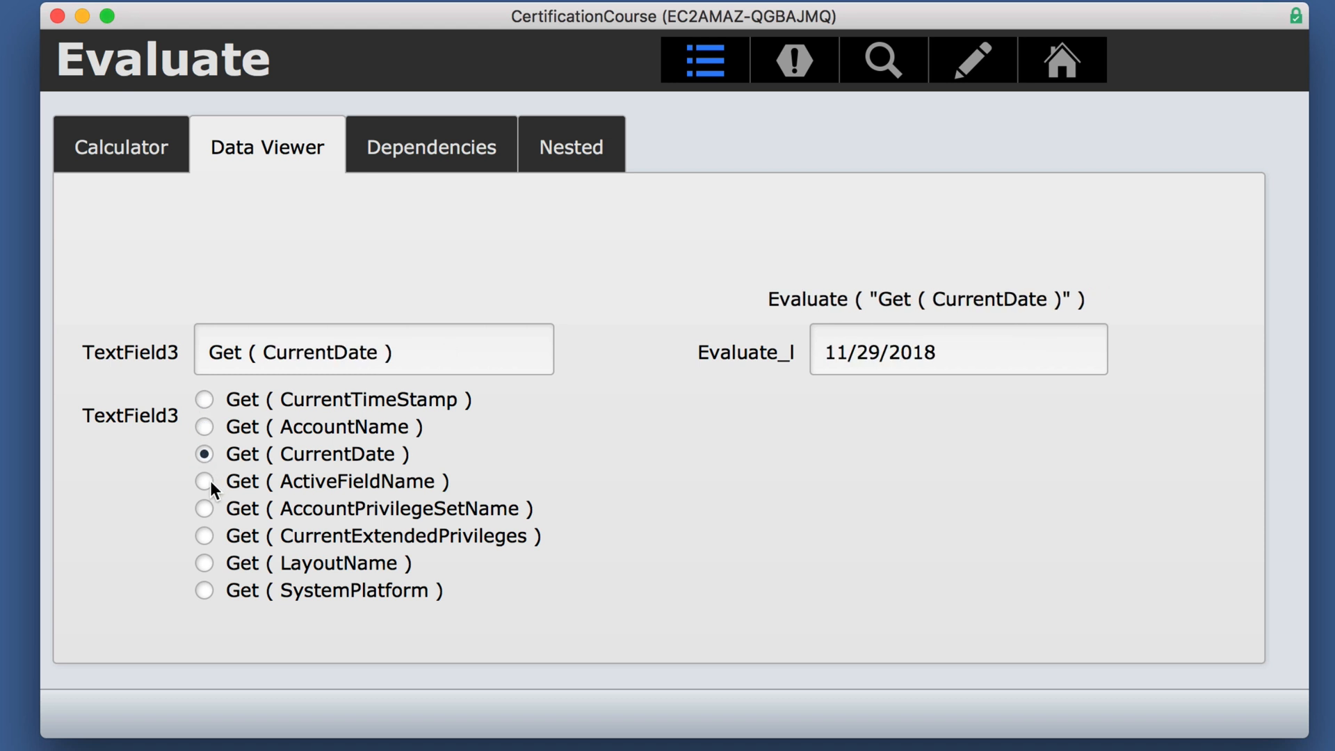
pyautogui.click(205, 509)
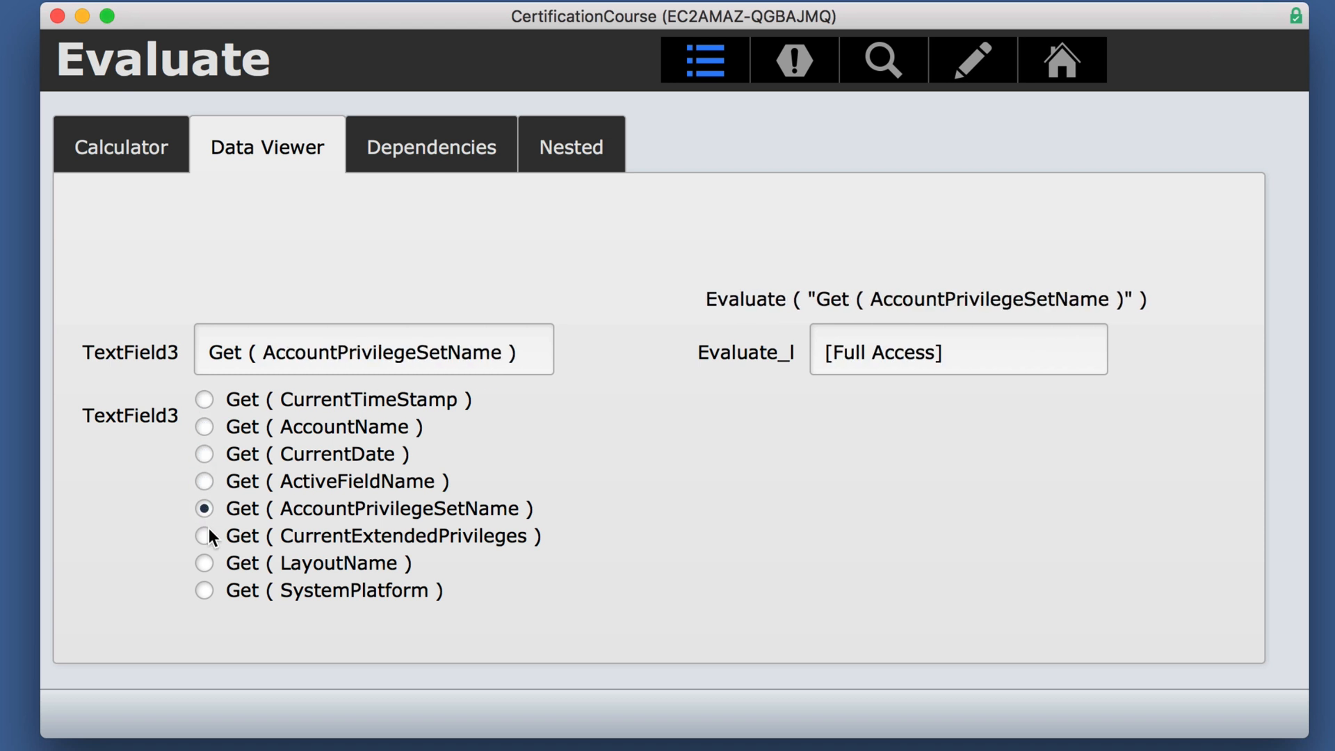
pyautogui.click(205, 535)
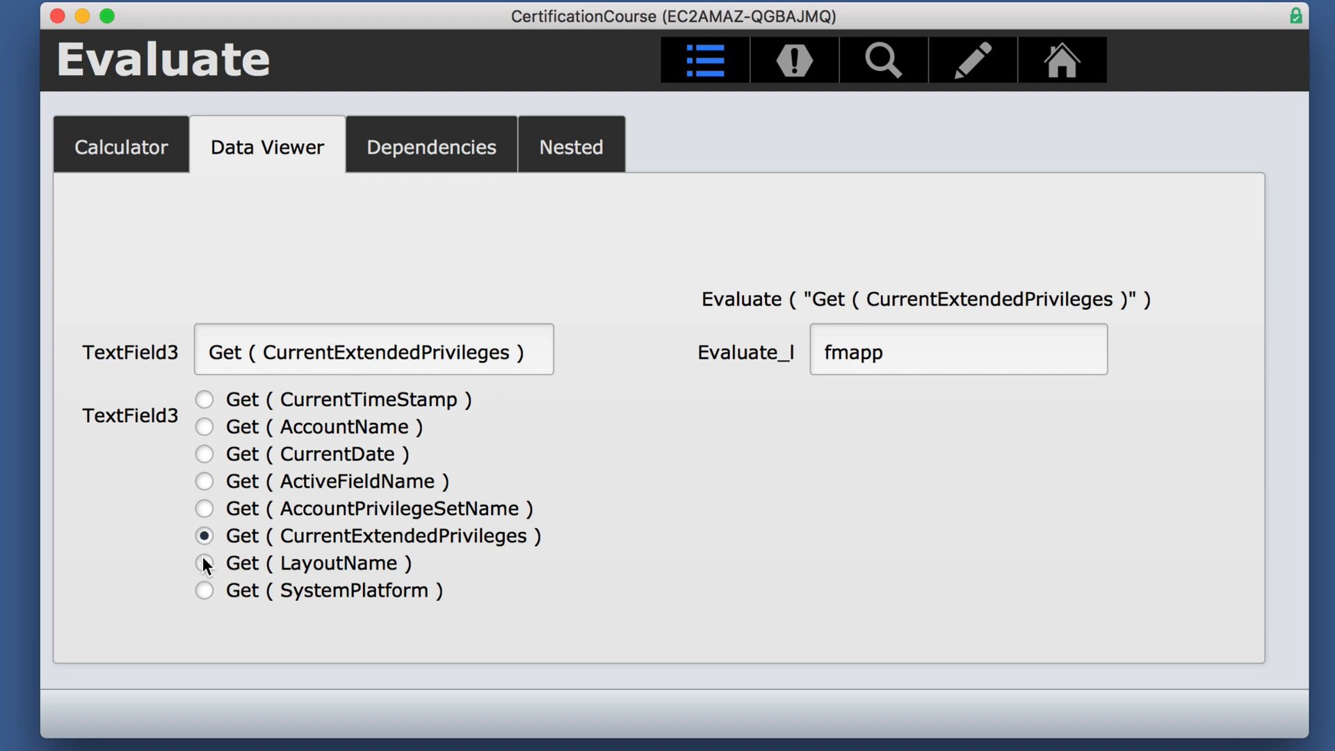
pyautogui.click(204, 591)
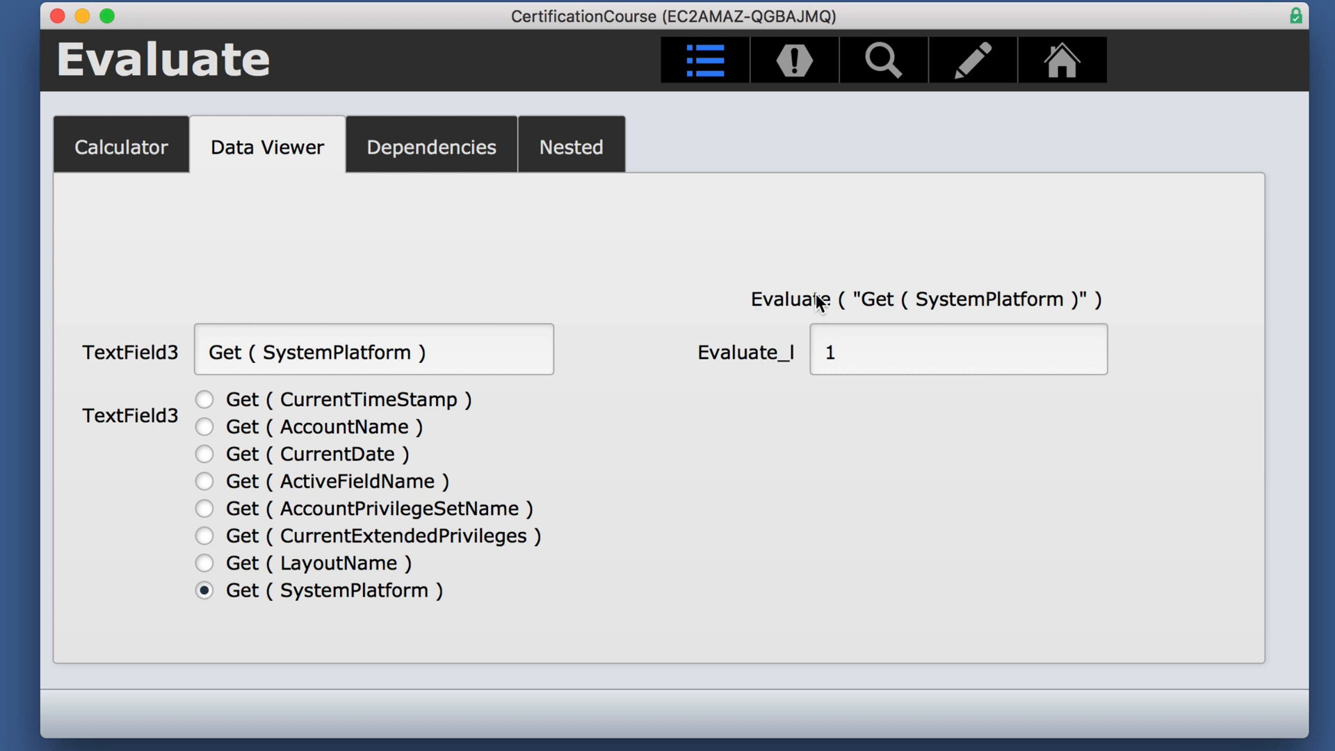
pyautogui.moveTo(1108, 309)
pyautogui.write('Evaluate ( get ')
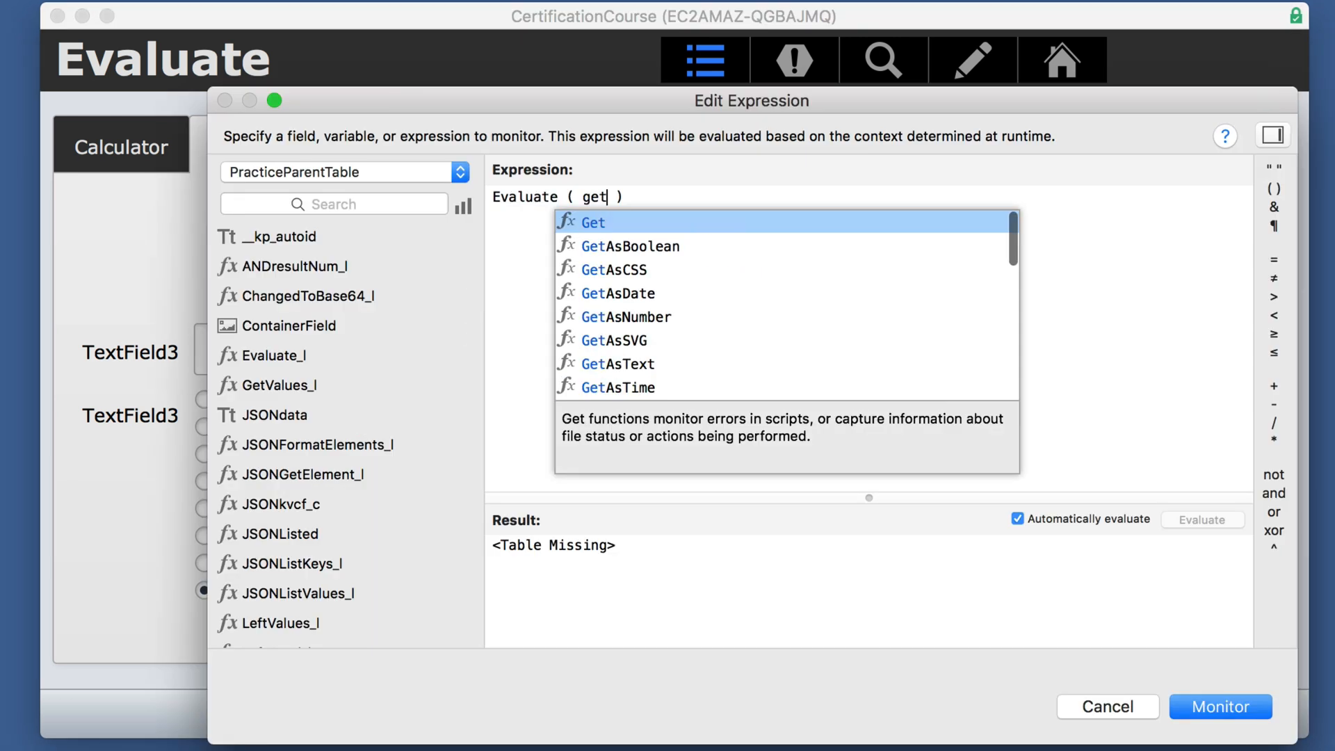
# Build an Evaluate expression on (CurrentDate) with quotes so it returns 11/29/2018
pyautogui.write('(CurrentDate')
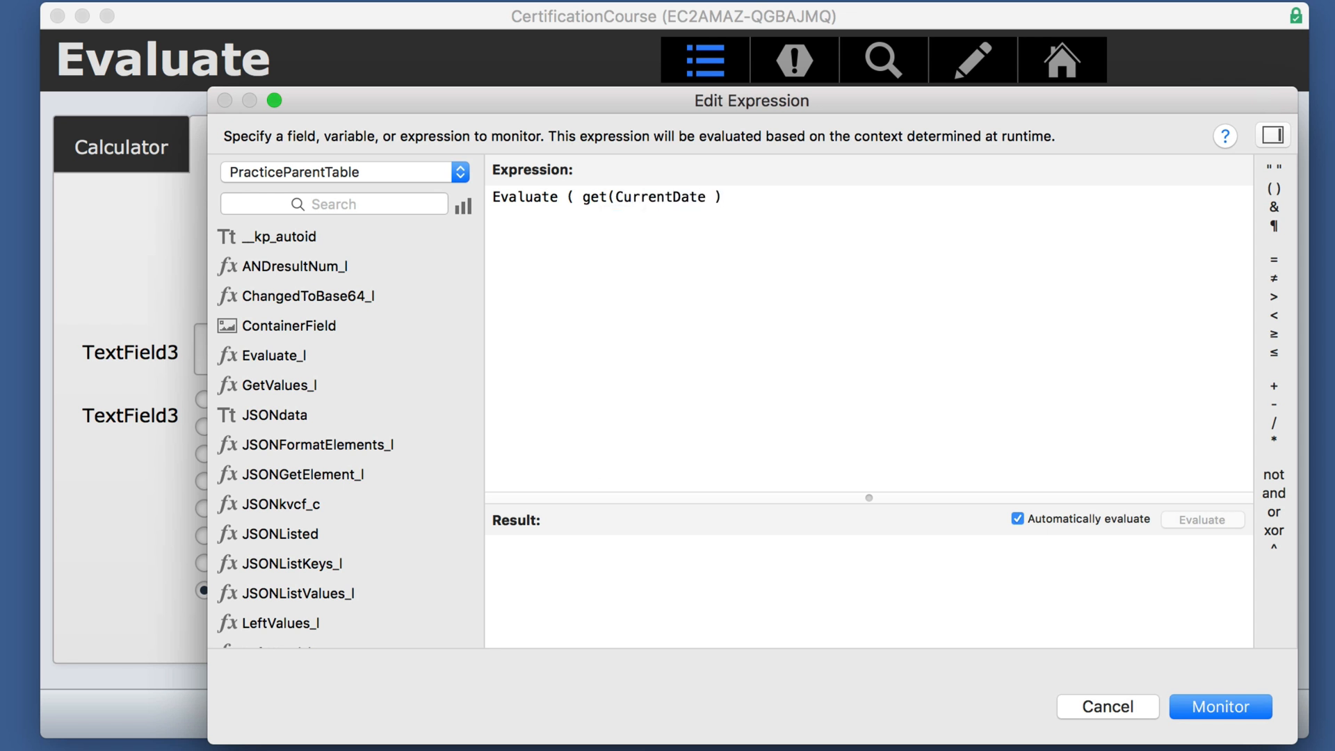
pyautogui.write(')')
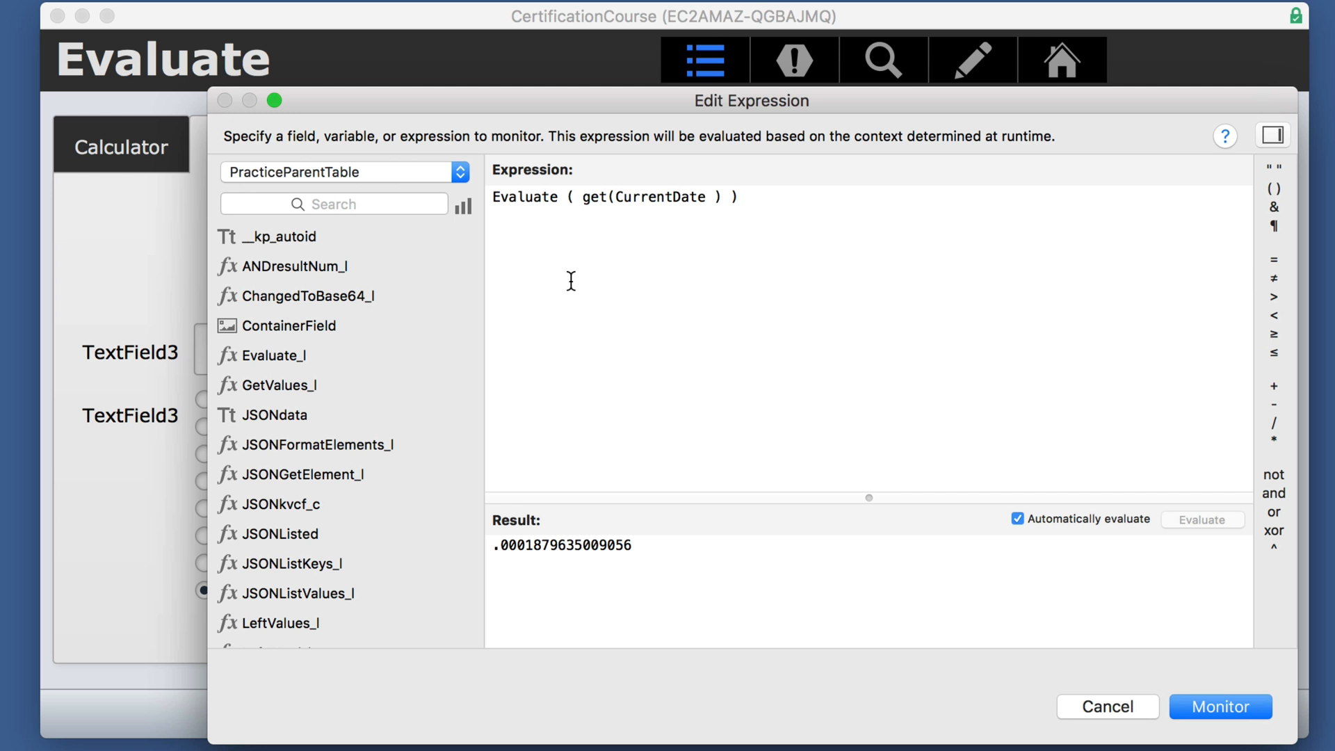
pyautogui.write('"')
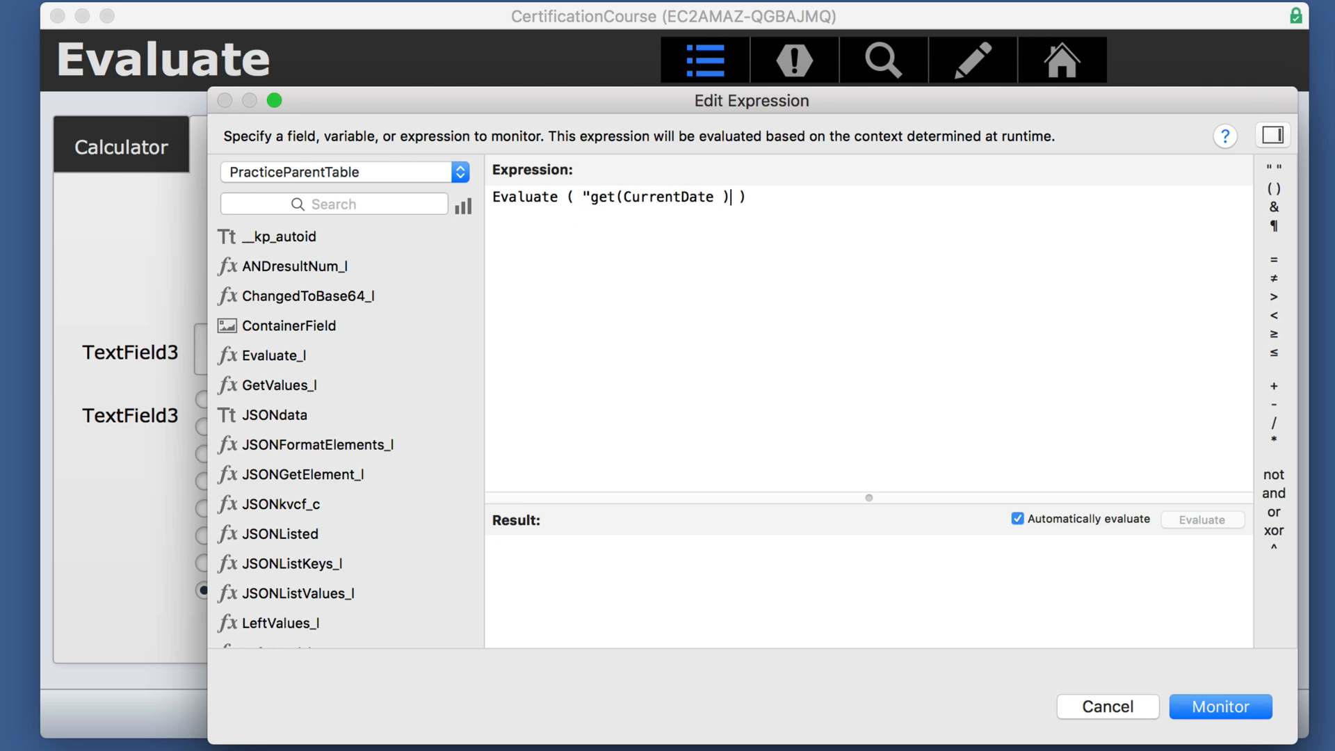
pyautogui.write('"')
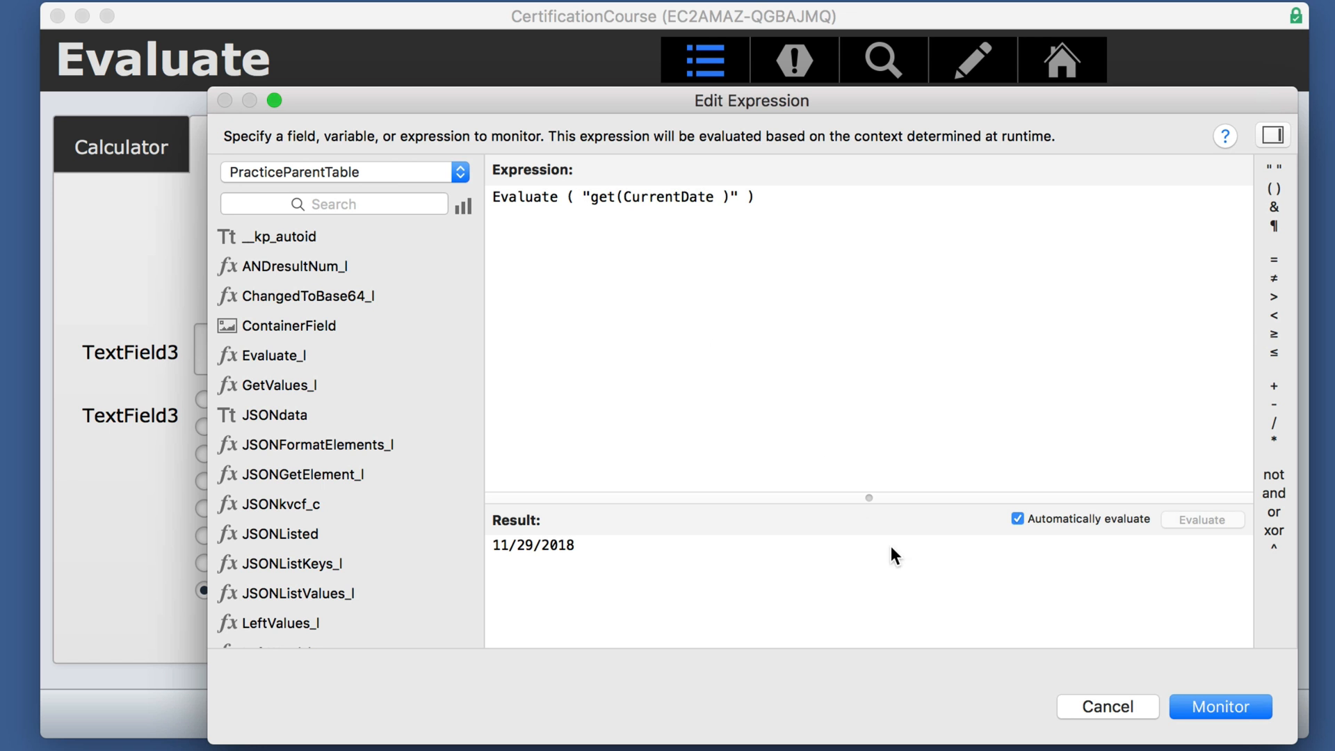
# Dismiss the expression editor and Data Viewer, then show the Dependencies tab
pyautogui.click(1219, 706)
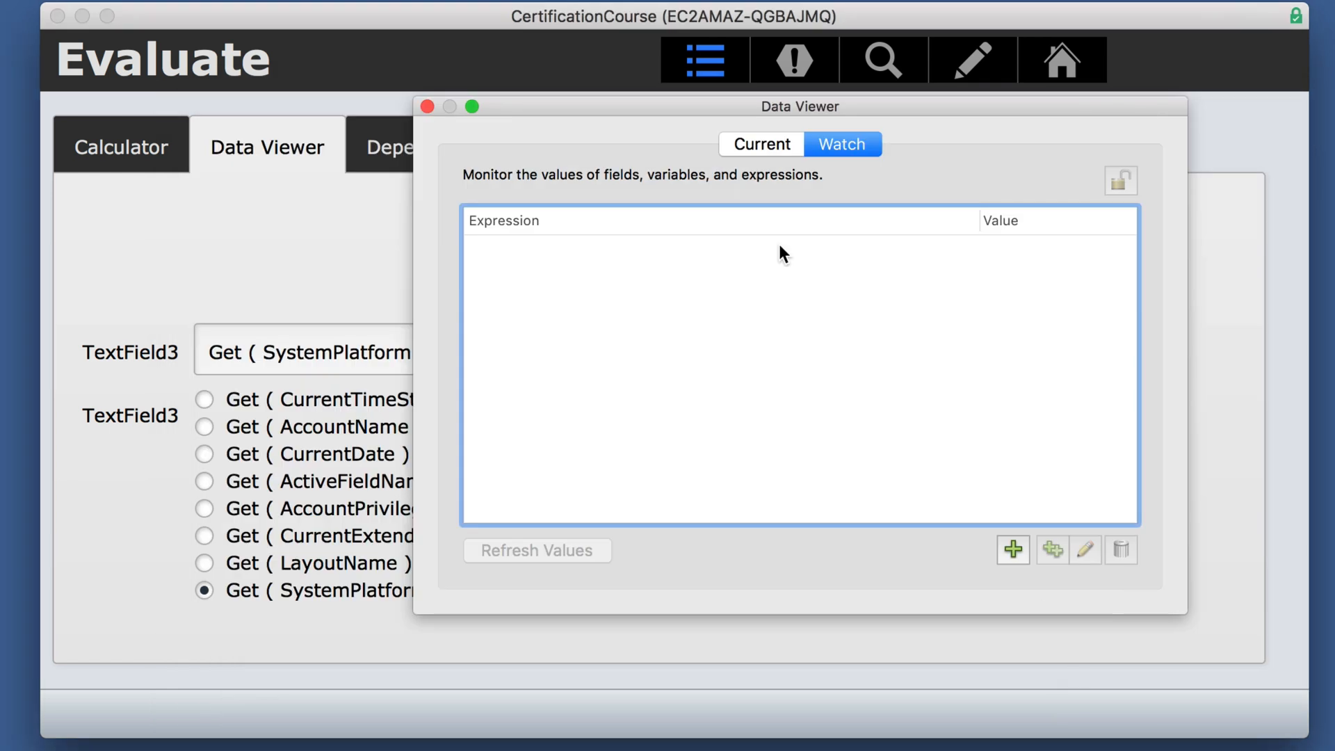
pyautogui.click(428, 106)
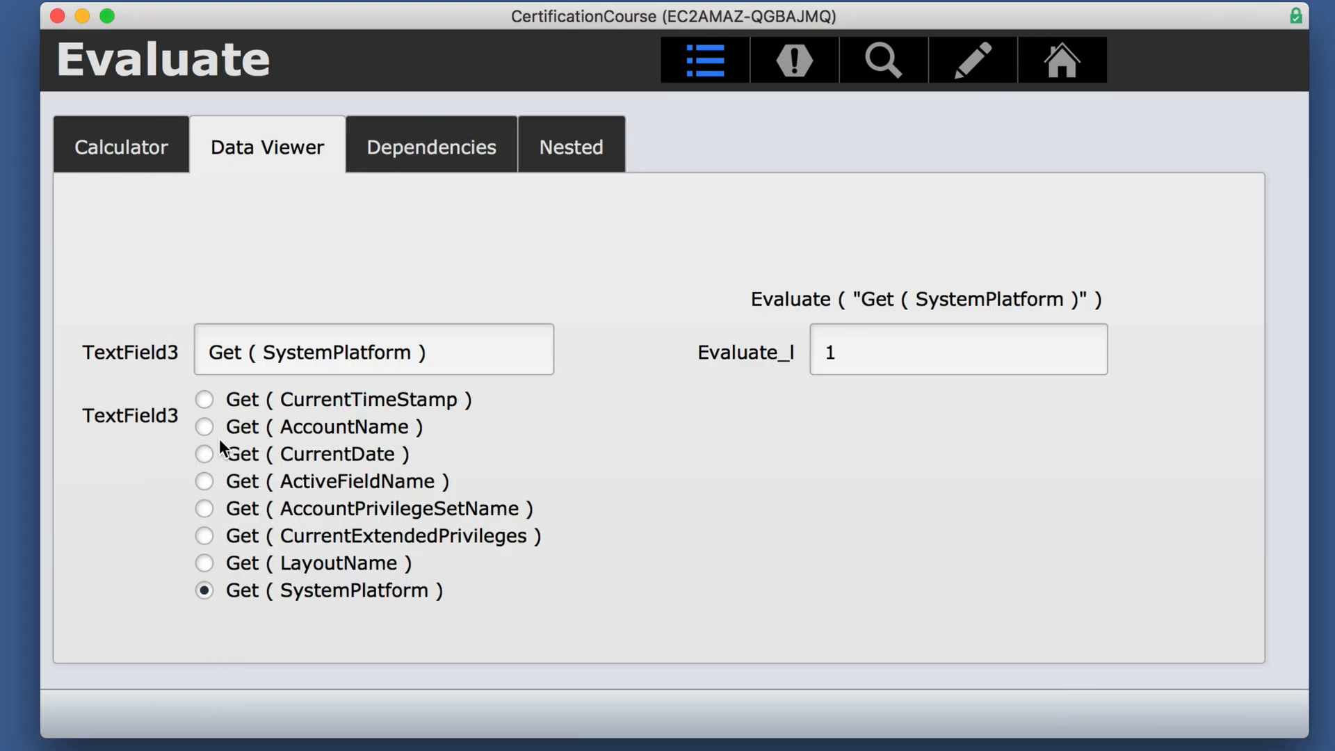
pyautogui.click(205, 454)
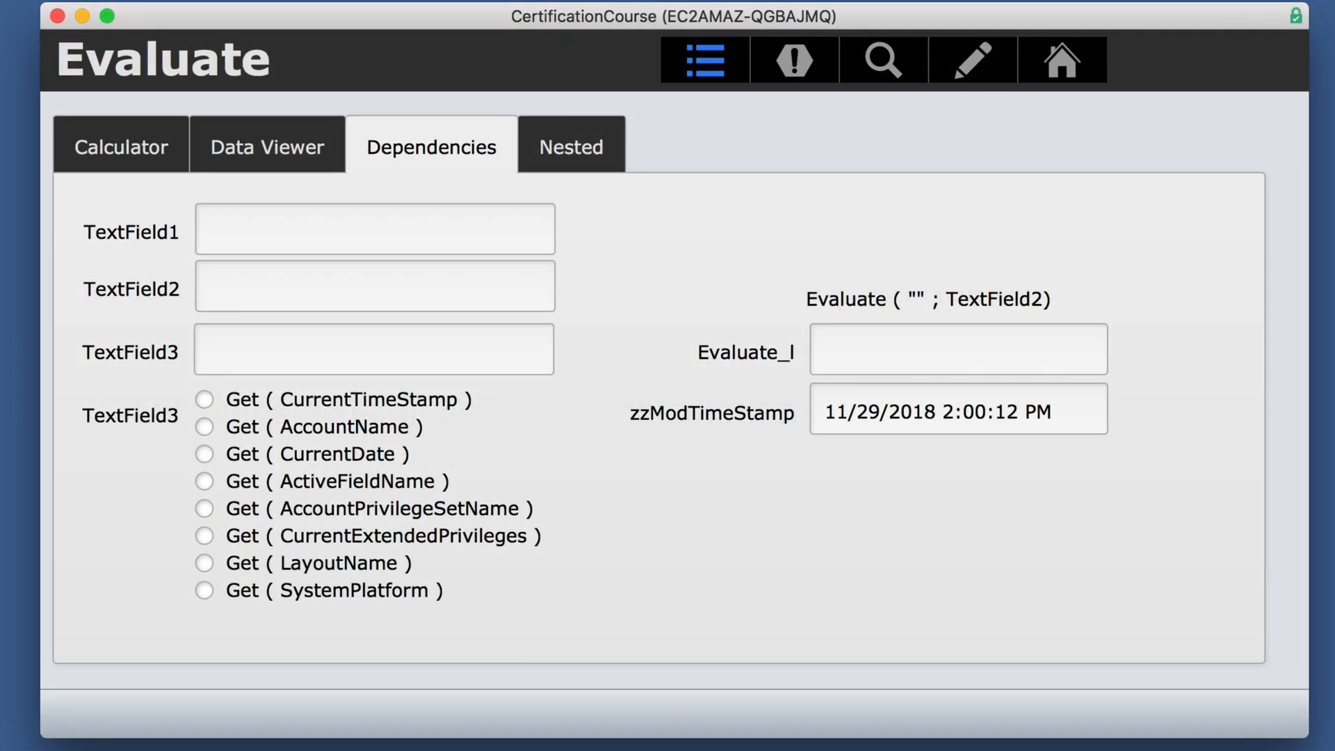
pyautogui.moveTo(909, 308)
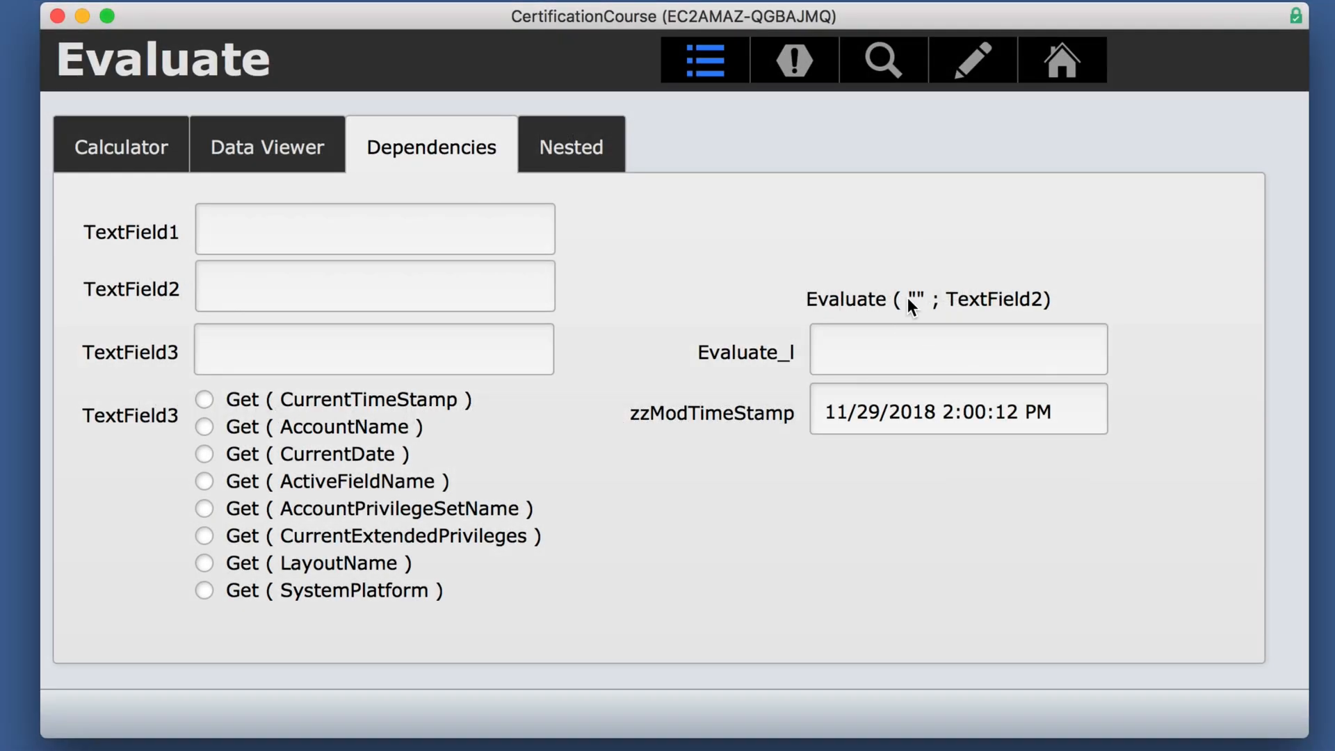
# Pick Get ( CurrentDate ), then Get ( CurrentTimeStamp ), so Evaluate_l shows 11/29/2018 2:13:41 PM
pyautogui.click(205, 454)
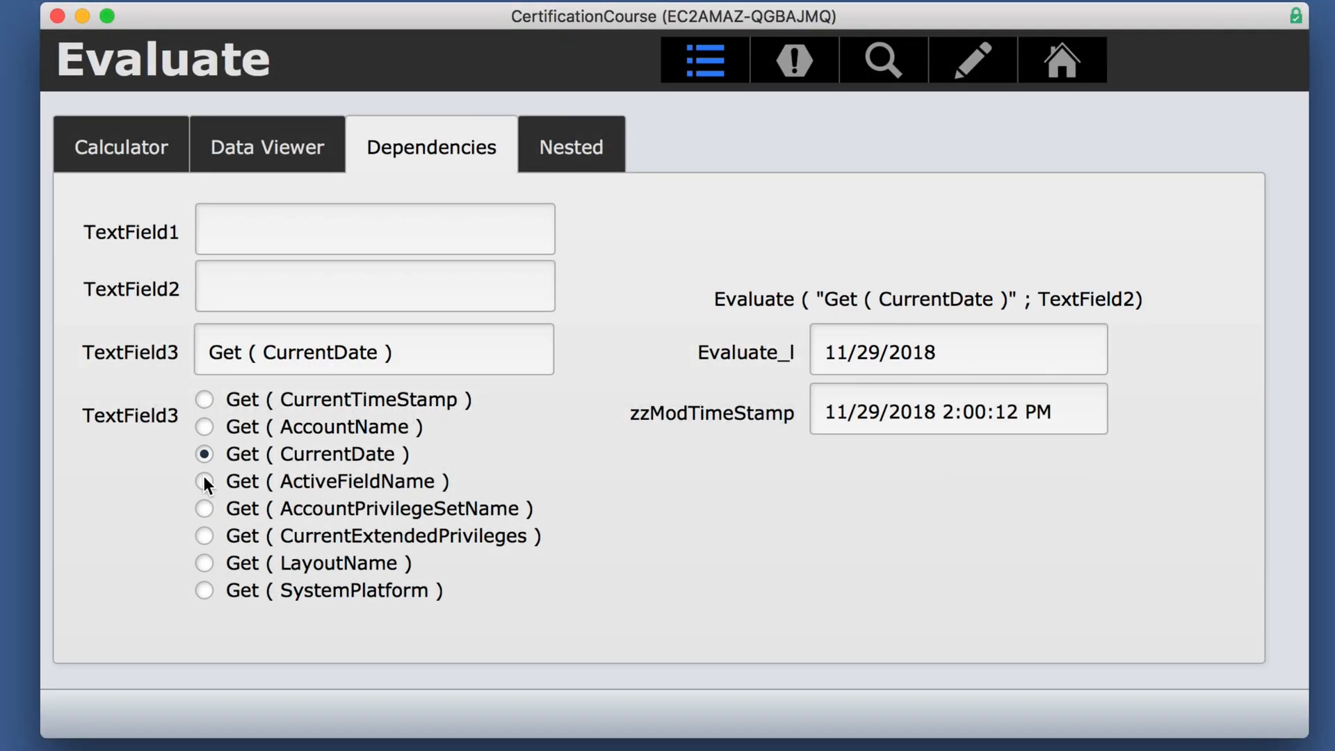
pyautogui.click(204, 399)
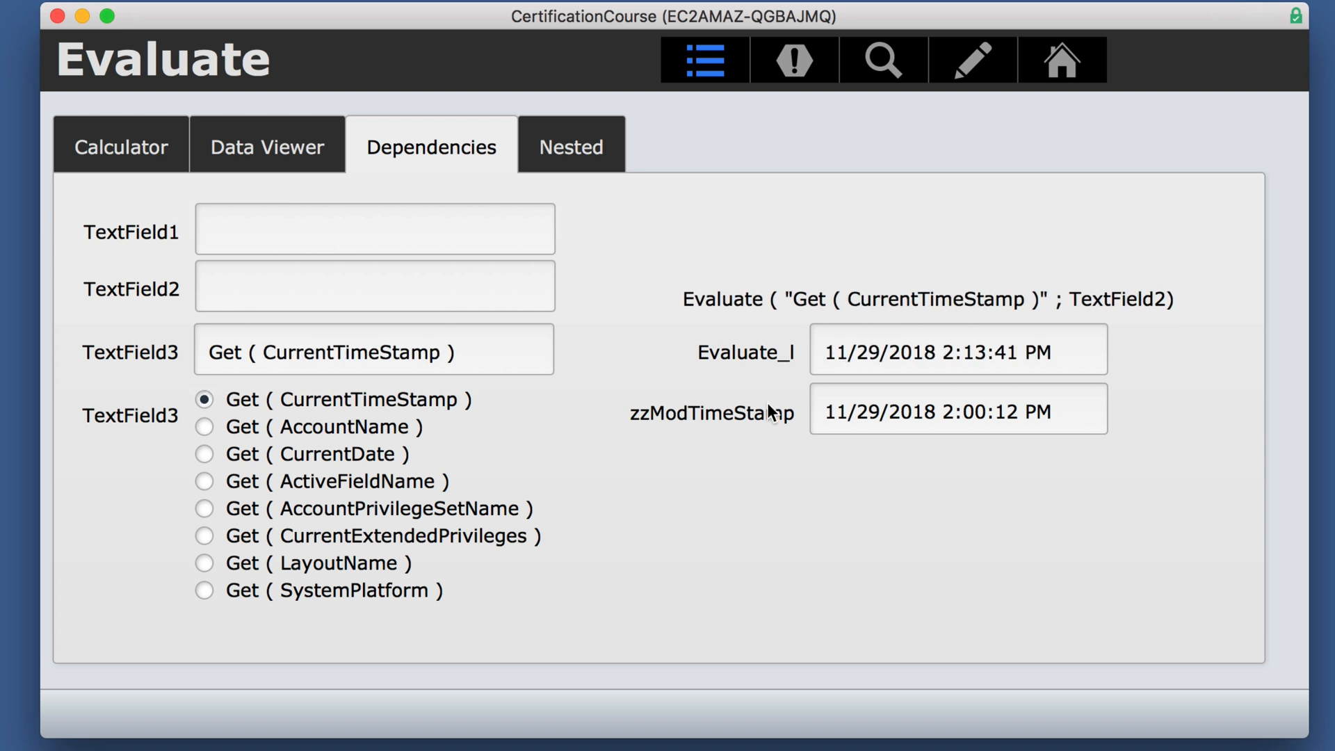
pyautogui.moveTo(1107, 308)
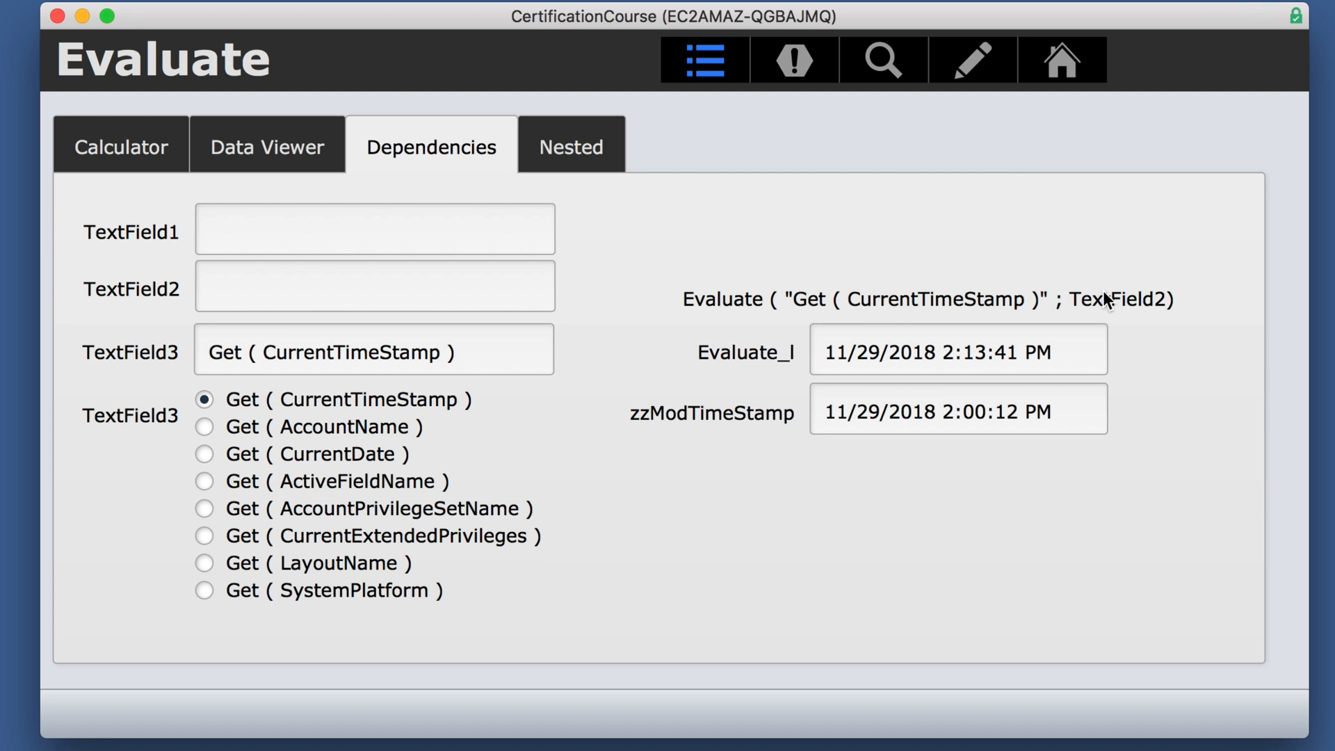
pyautogui.moveTo(1124, 311)
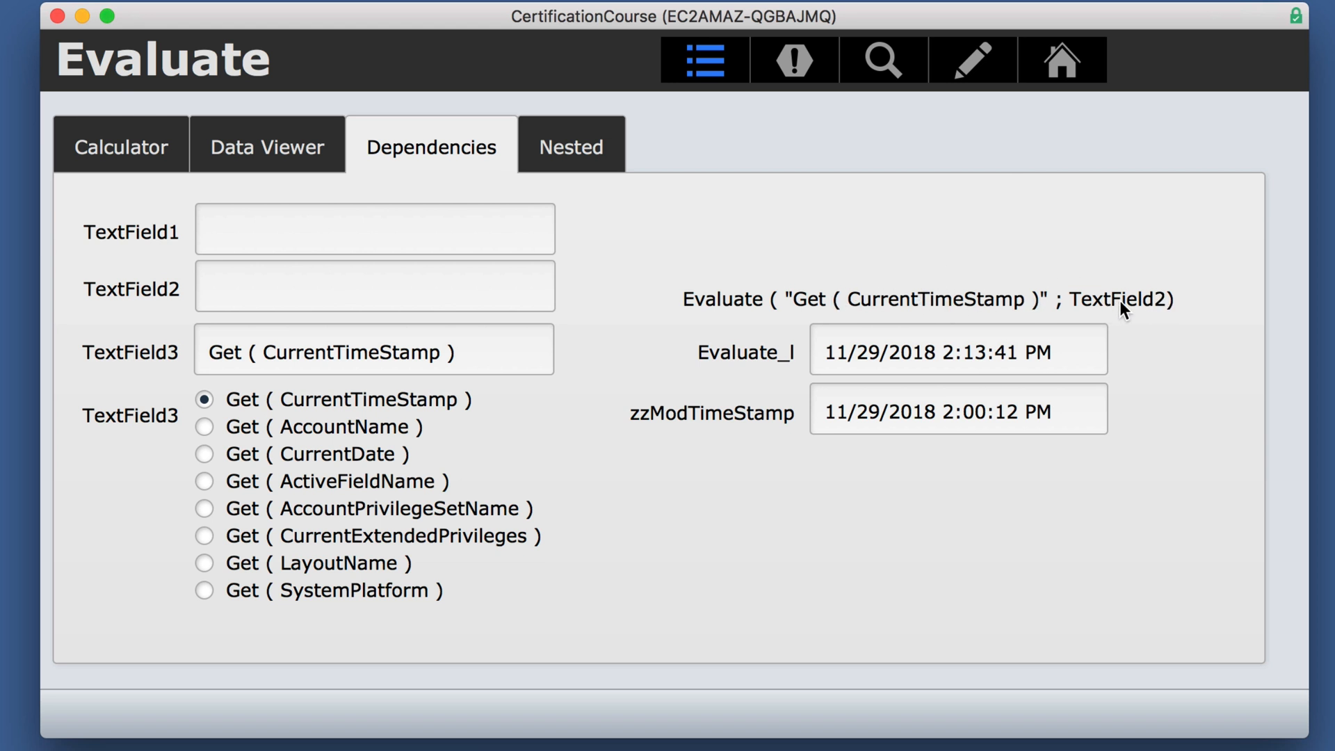
pyautogui.moveTo(1137, 315)
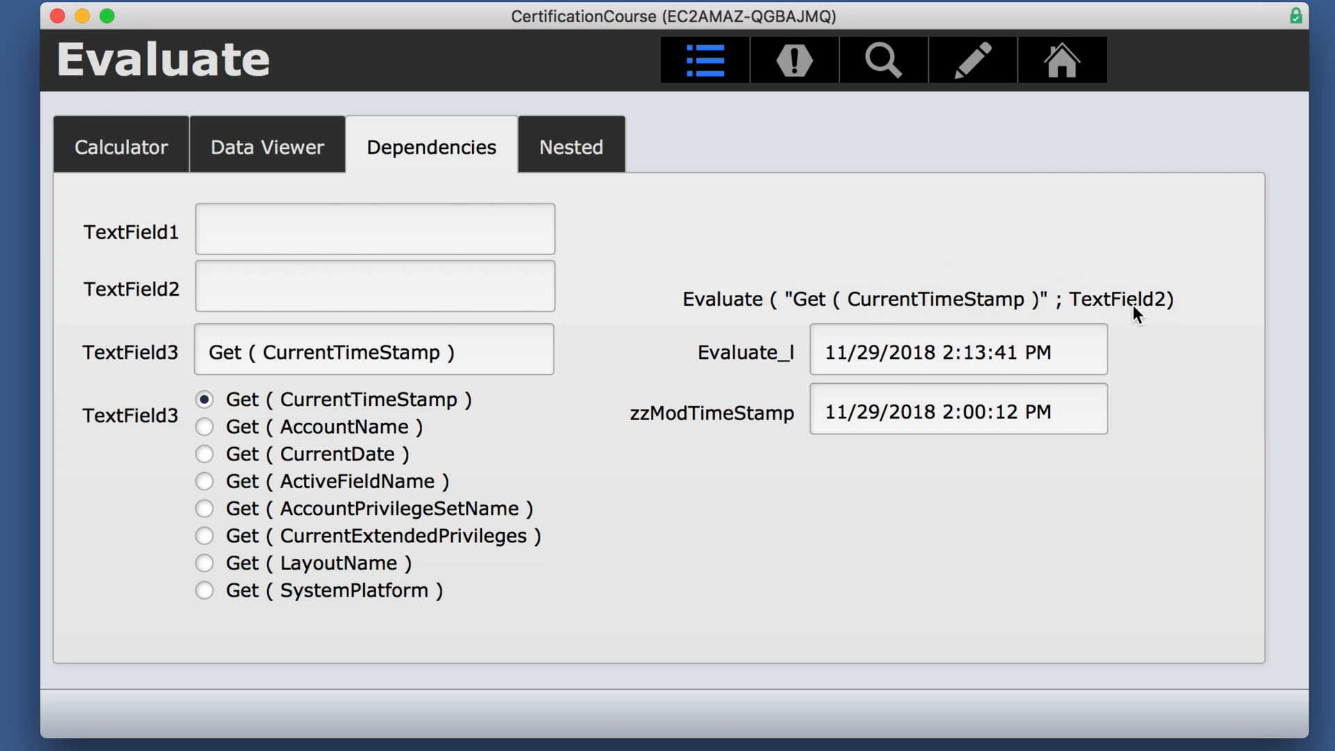
pyautogui.moveTo(333, 240)
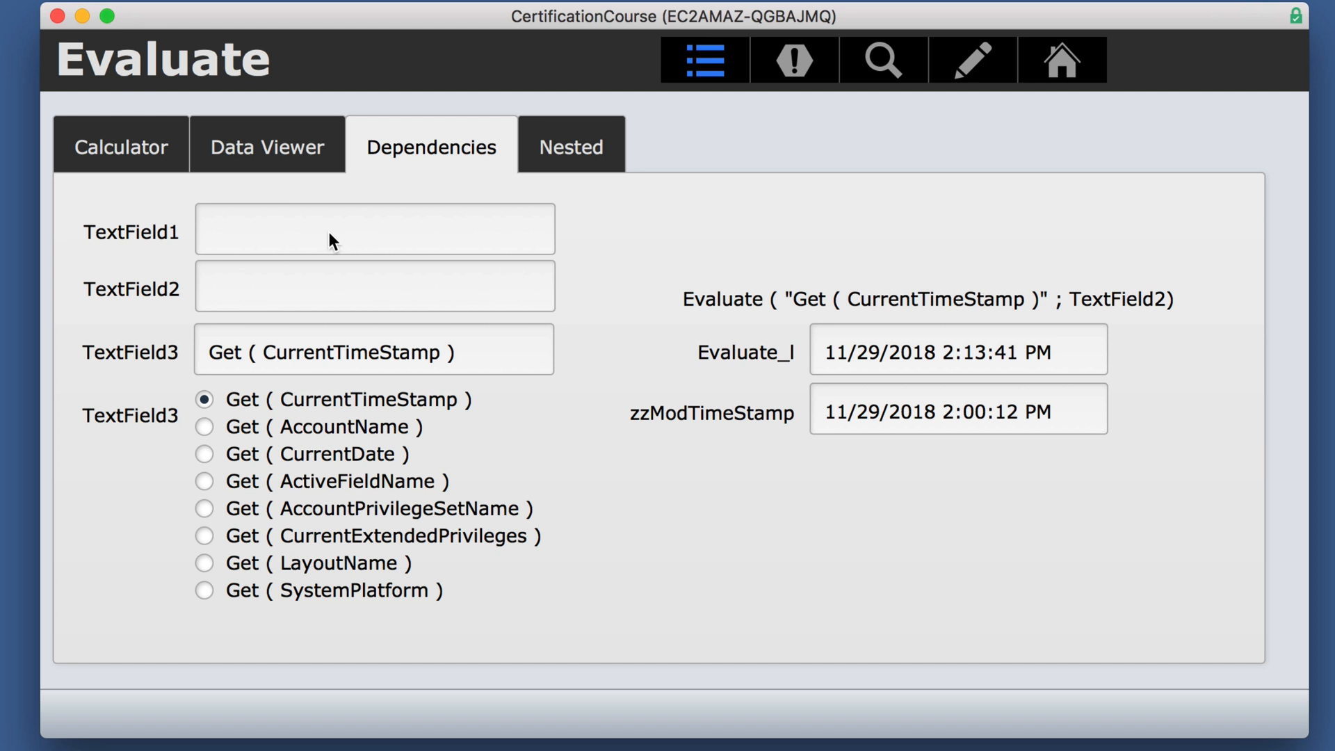
# Type sample text into TextField1 and TextField2
pyautogui.write('wefsdf')
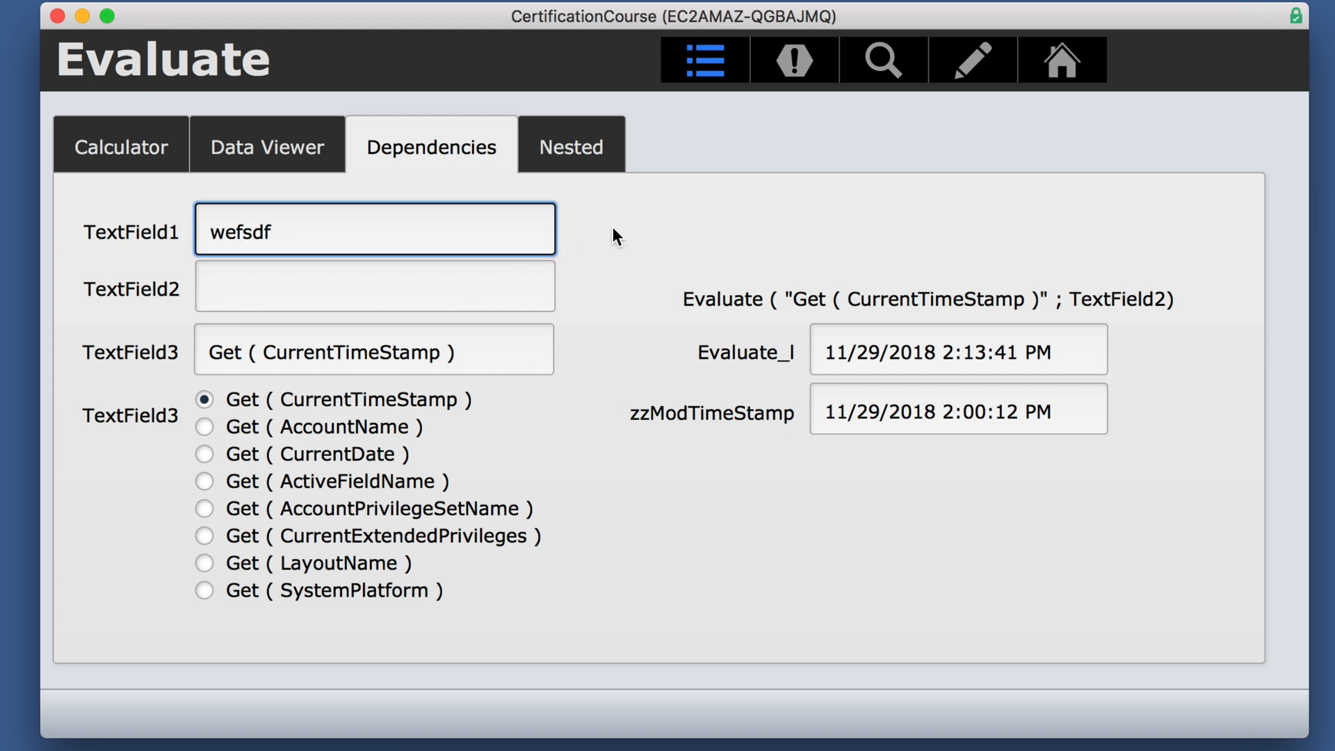
pyautogui.write('sdfsdfsd')
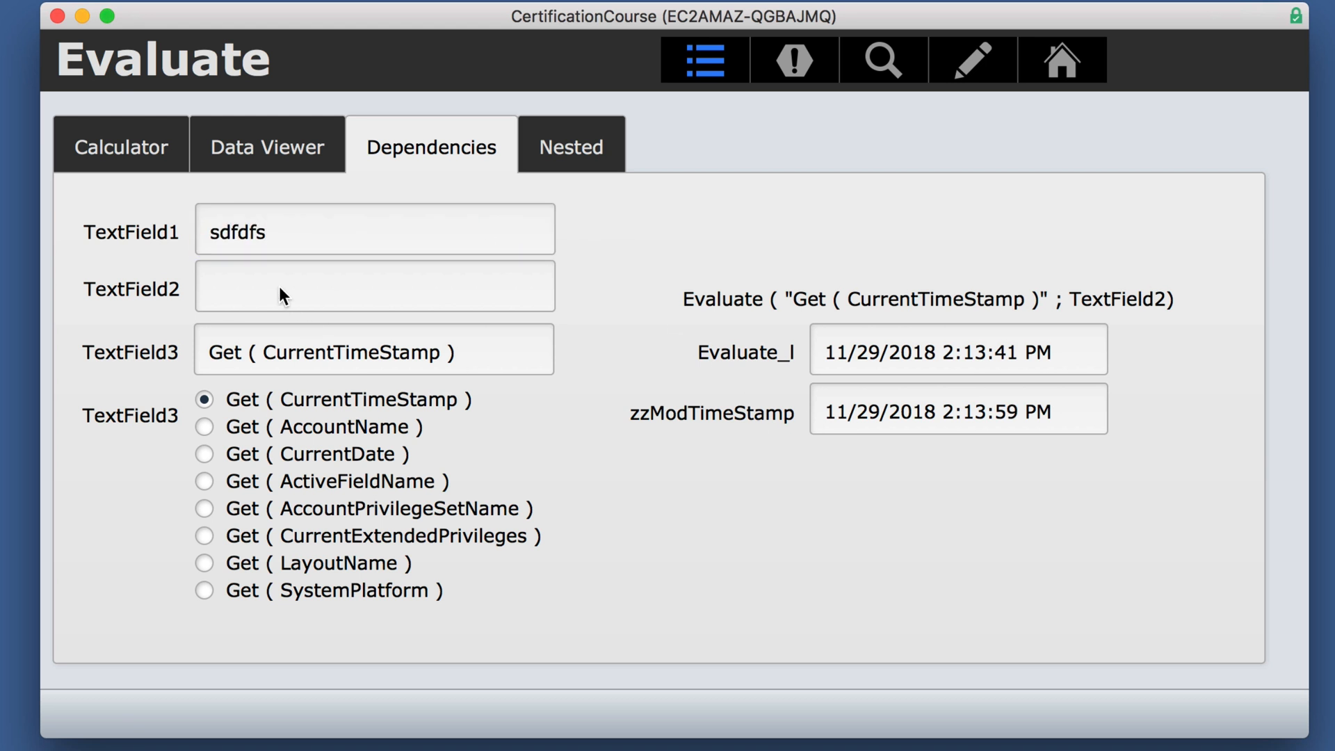
pyautogui.write('sdfds')
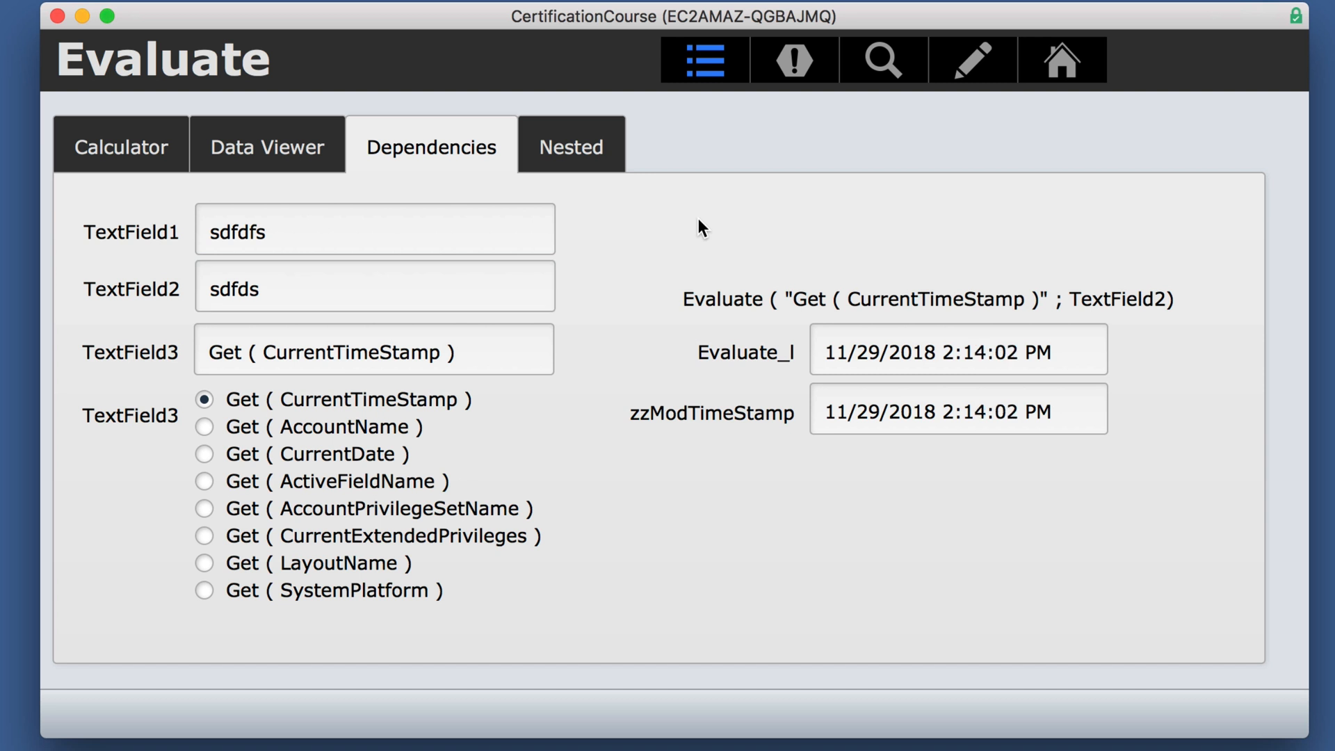
pyautogui.moveTo(215, 436)
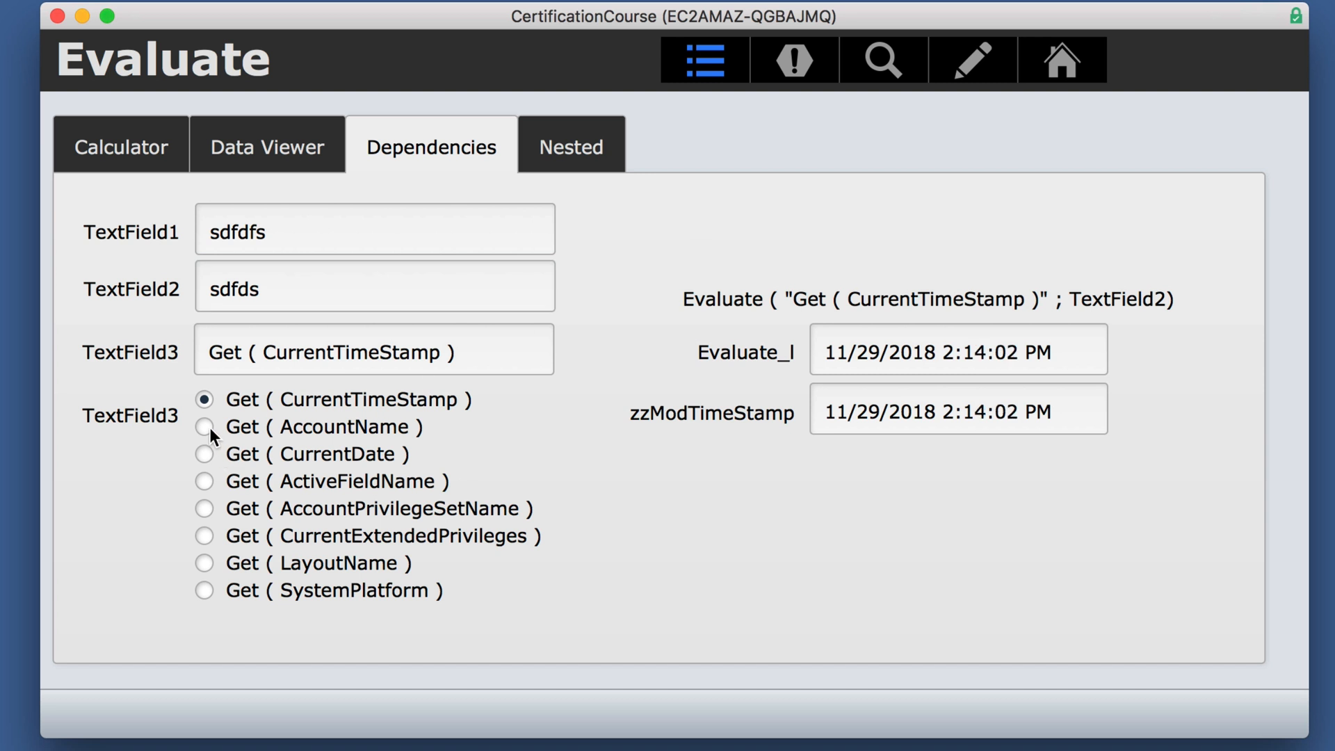
# Cycle TextField3 through several Get options, ending on Get ( CurrentTimeStamp ) at 2:14:49 PM
pyautogui.click(204, 454)
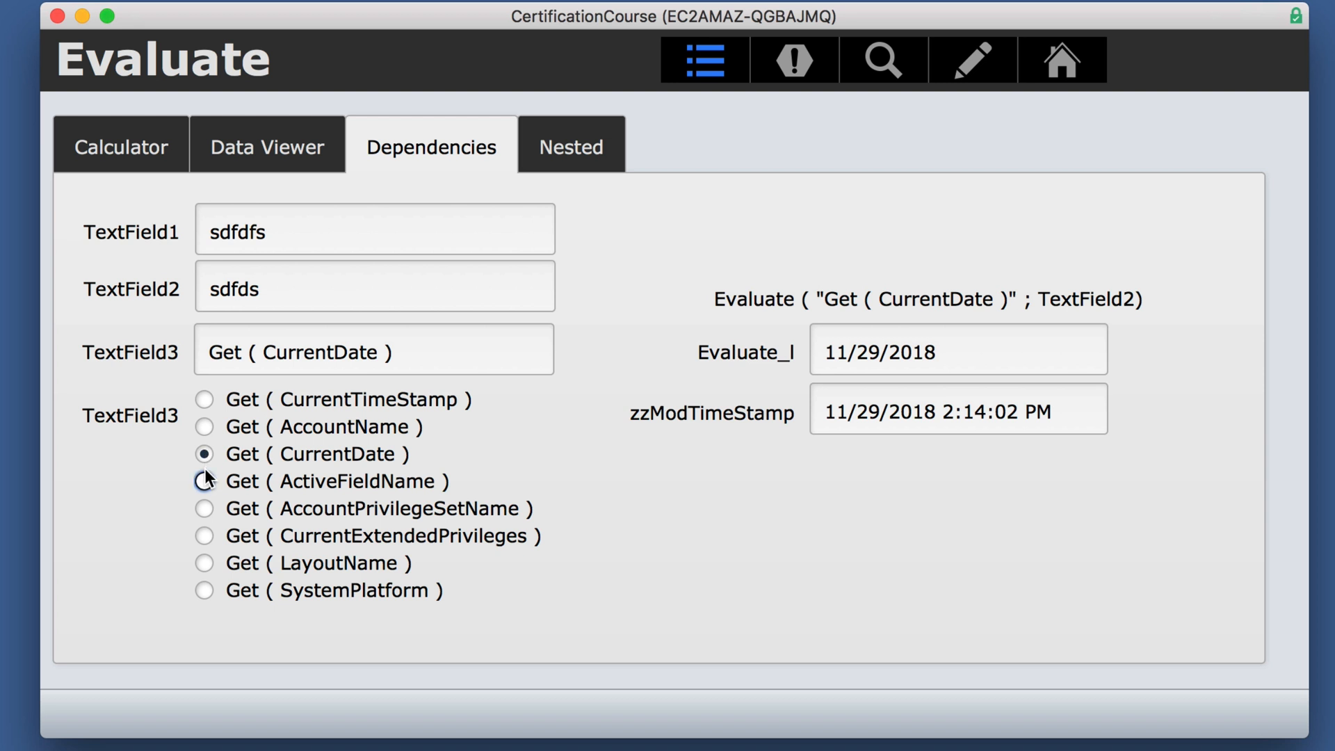
pyautogui.click(204, 508)
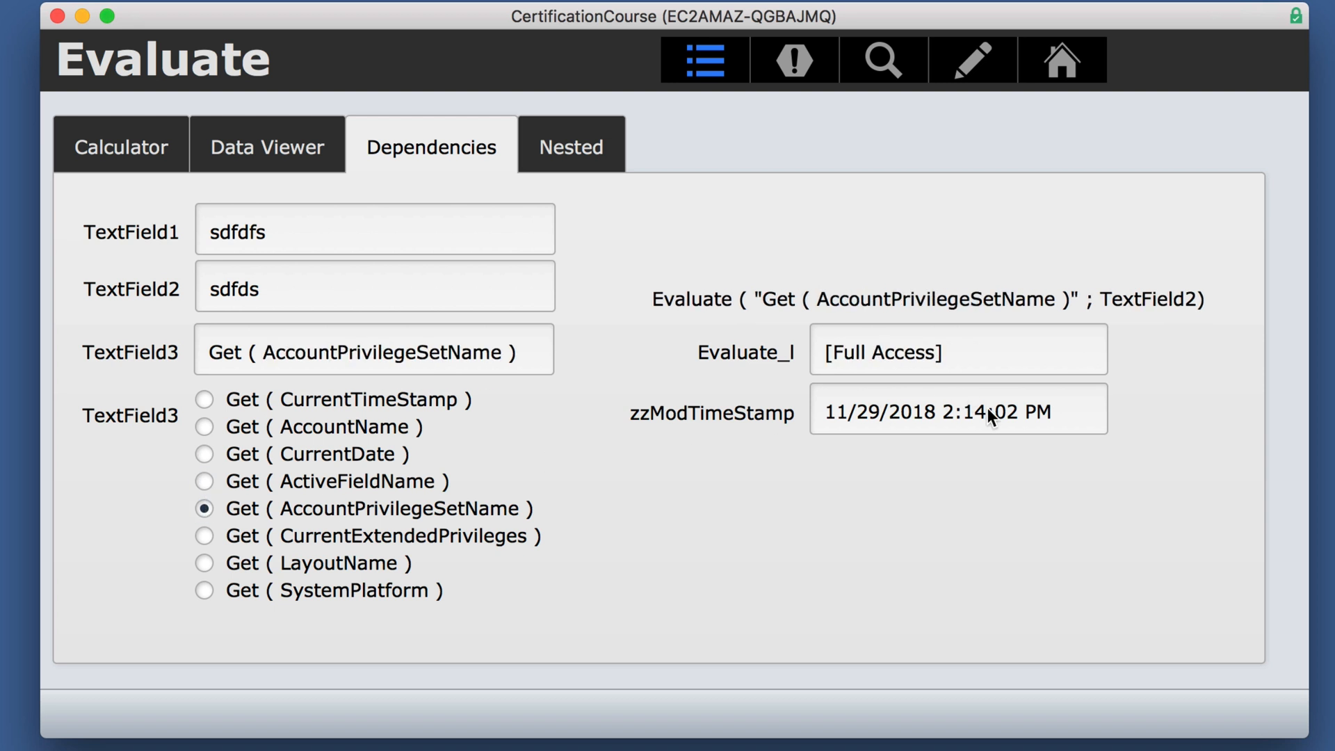
pyautogui.click(205, 535)
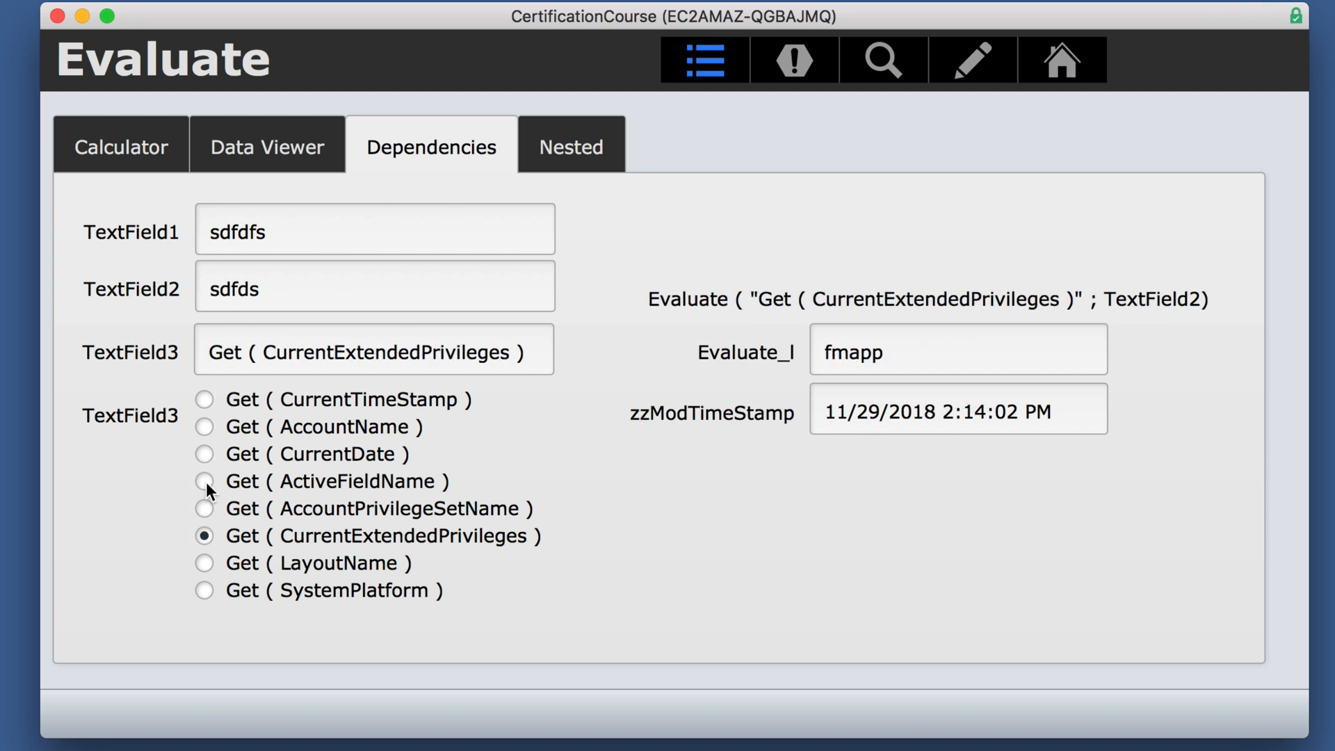
pyautogui.click(205, 454)
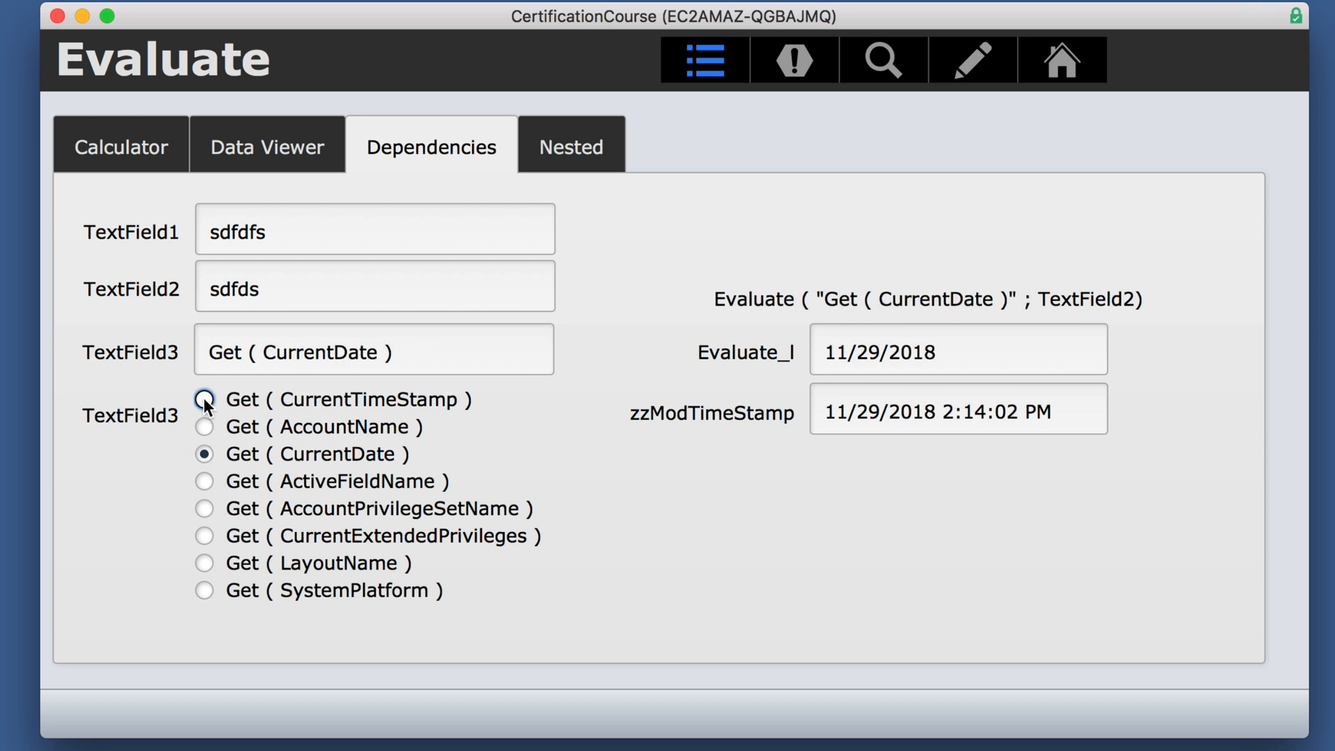
pyautogui.click(205, 399)
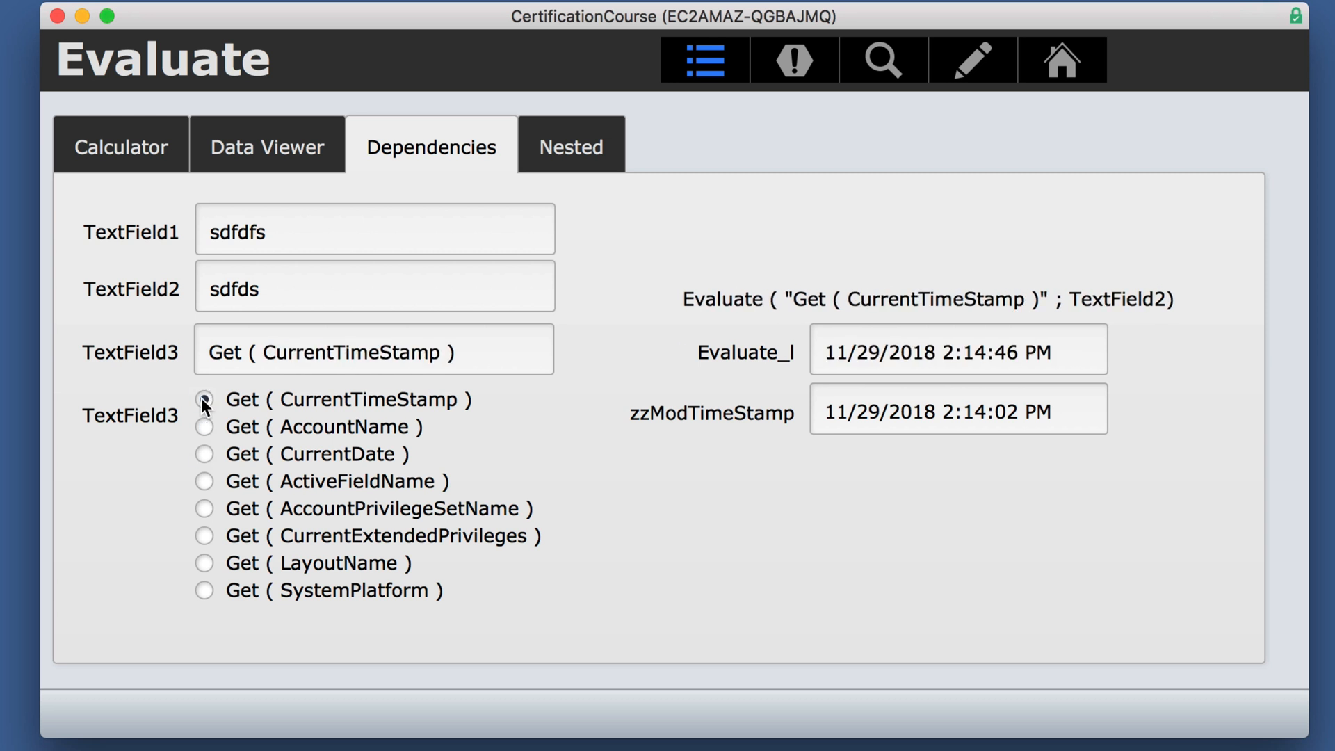
pyautogui.click(205, 426)
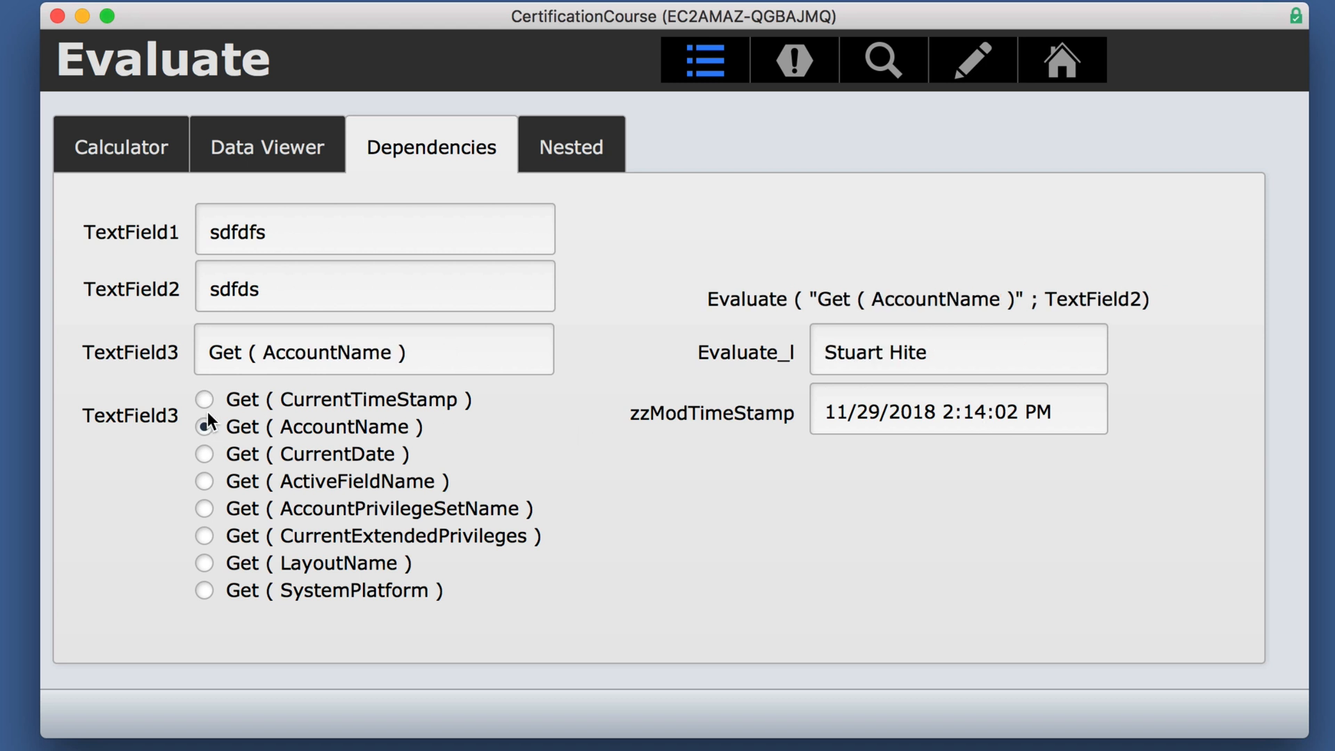
pyautogui.click(204, 399)
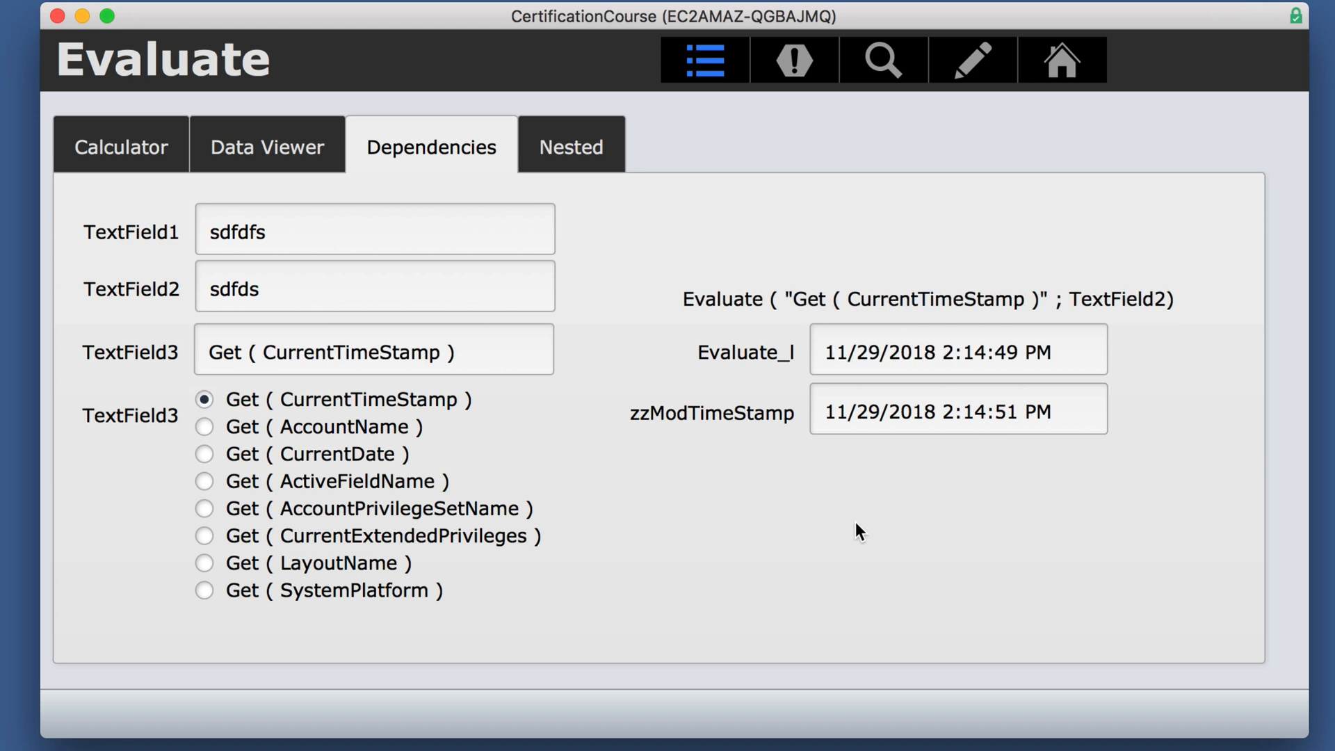
pyautogui.click(571, 145)
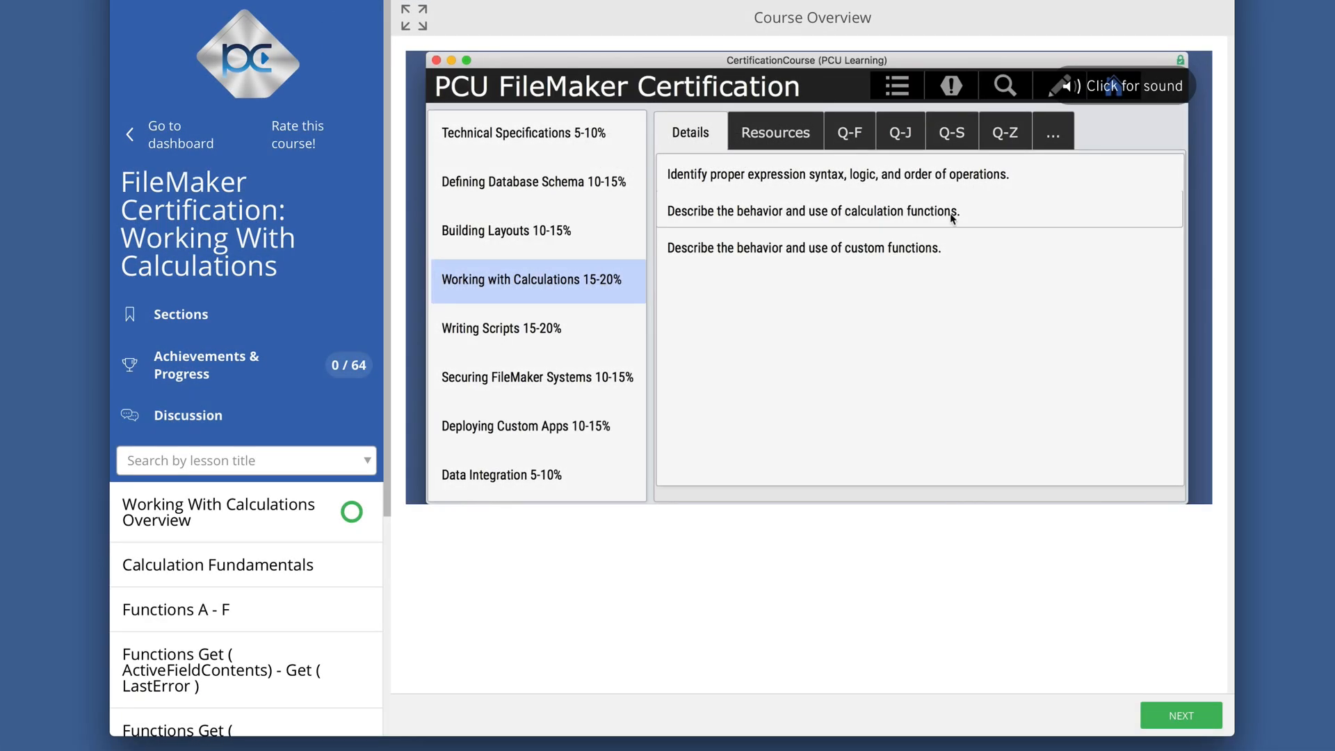
pyautogui.moveTo(904, 258)
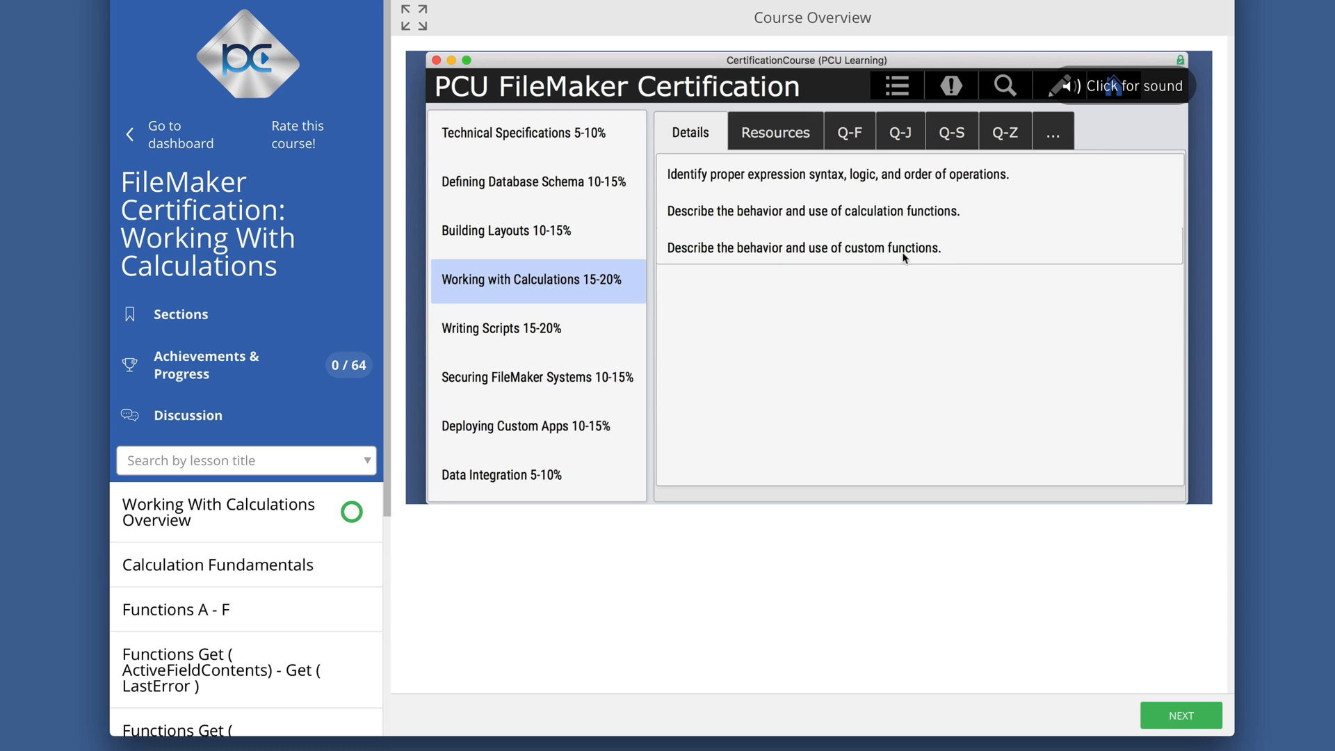
# Open the university home page and scroll through Available Courses like the Entire University Bundle
pyautogui.click(775, 132)
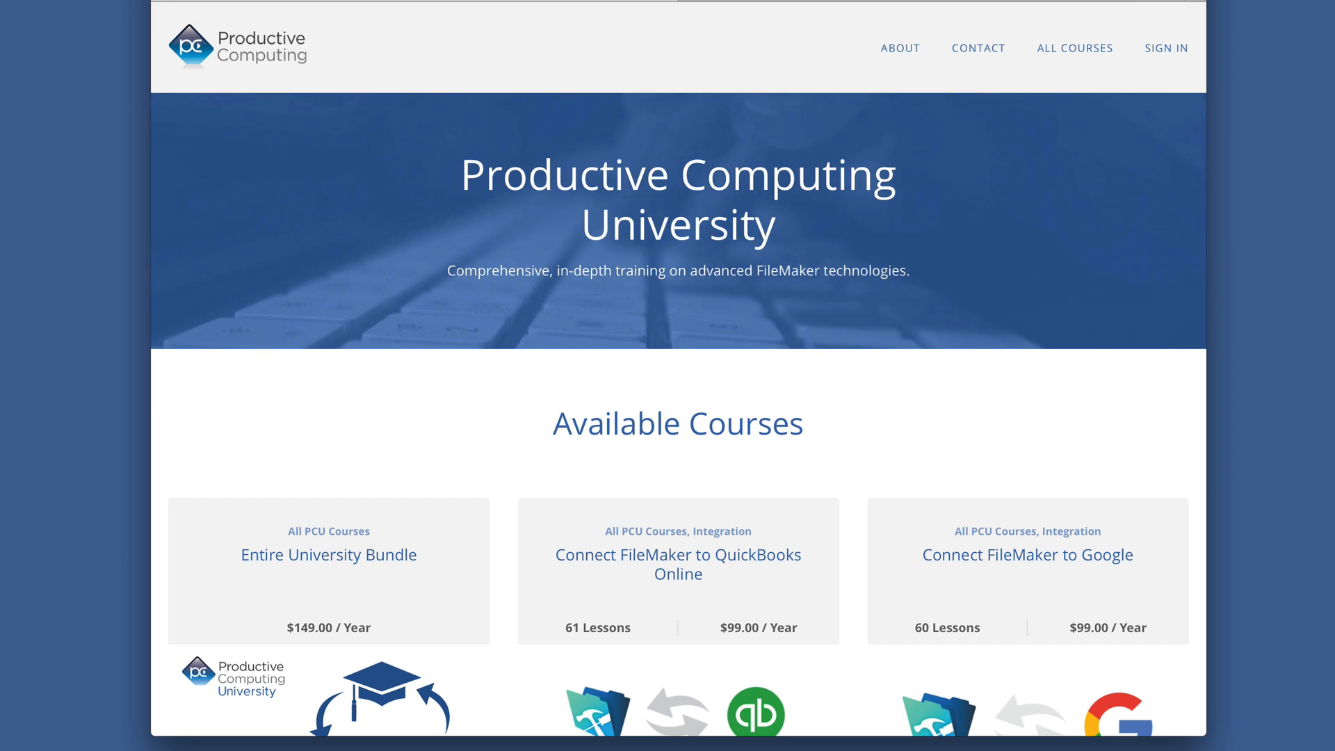
pyautogui.scroll(-3)
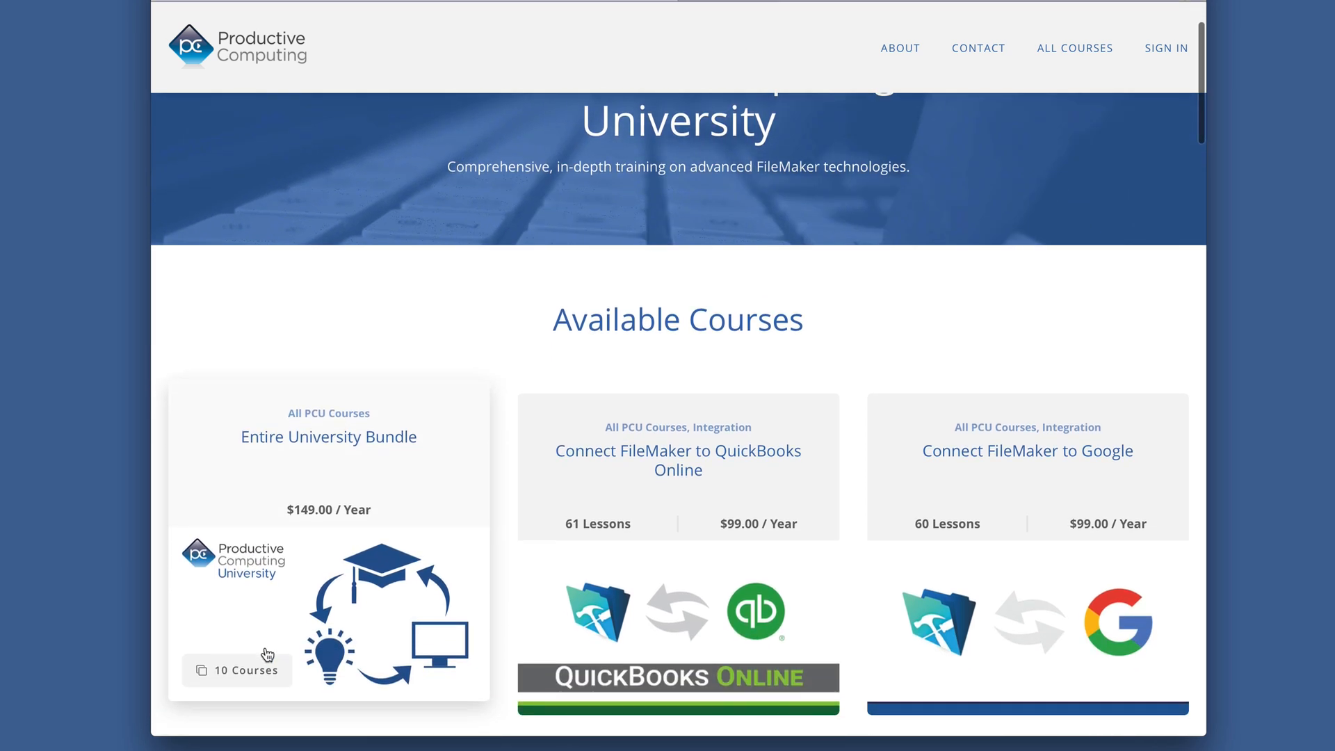
pyautogui.scroll(3)
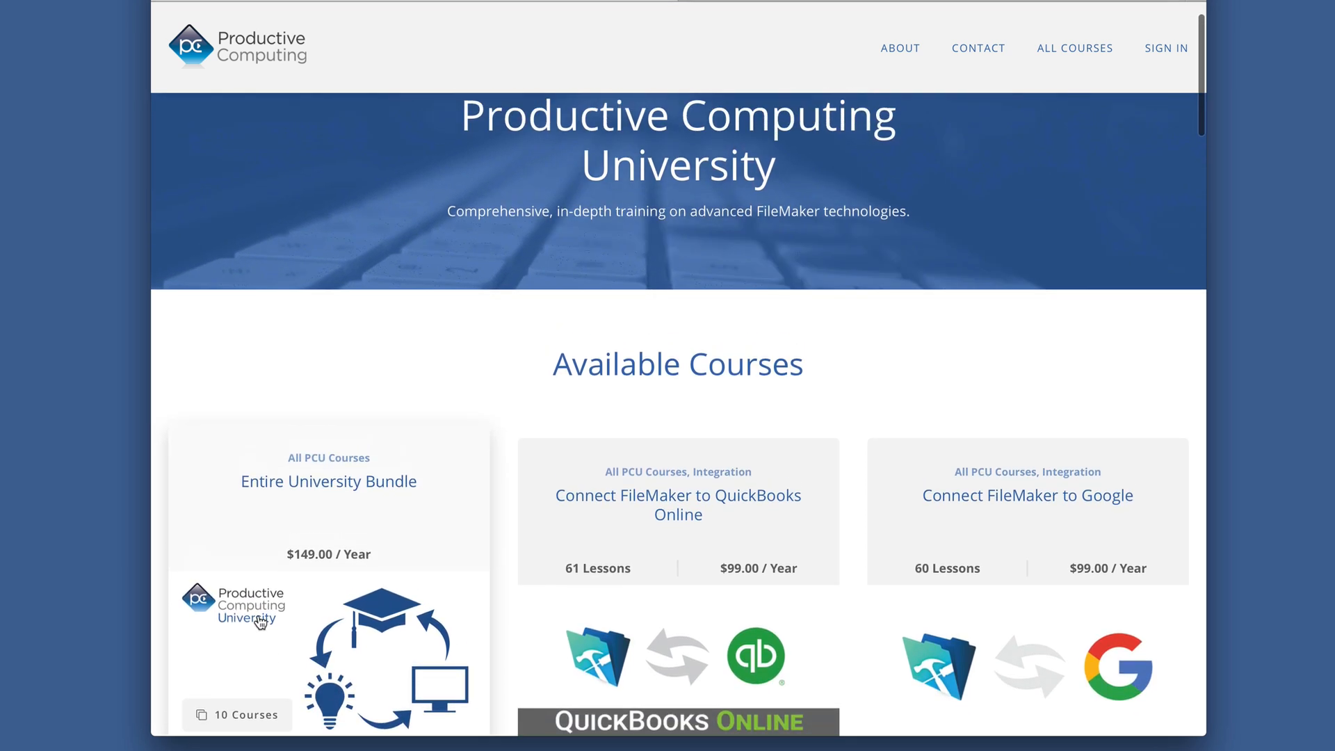